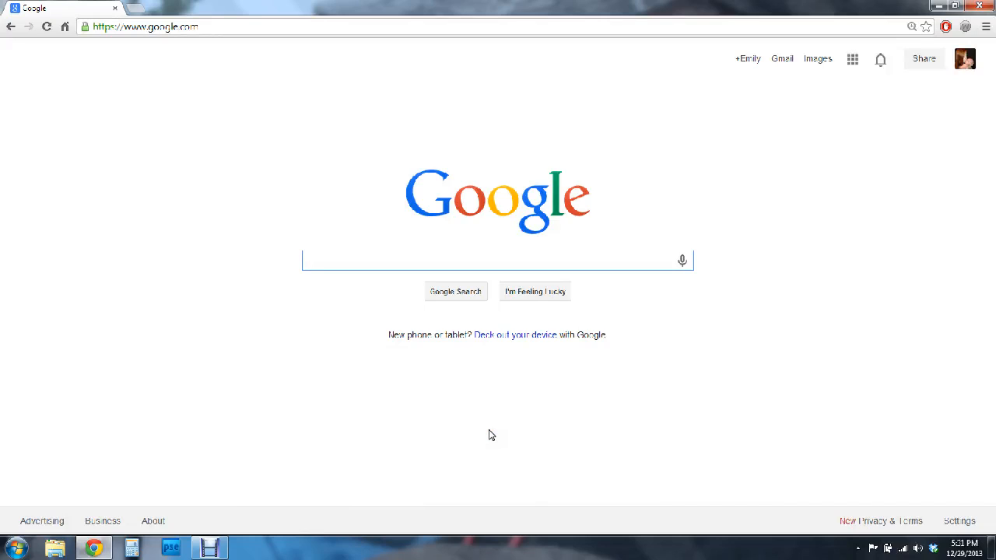
Step: Search Google for 'free fonts' and look over the results listing Dafont and other font sites
click(490, 260)
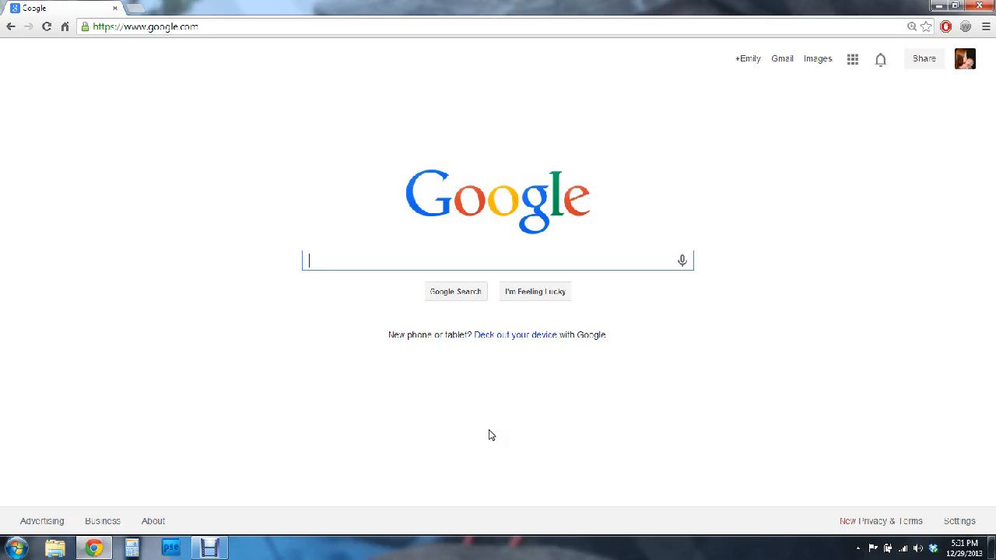
mouse_move(353, 265)
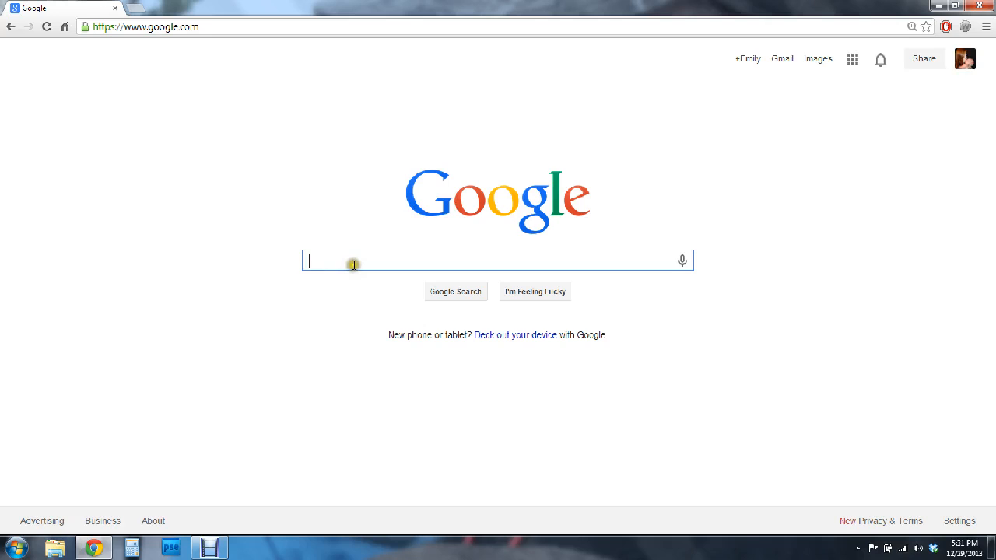
text(free fonts)
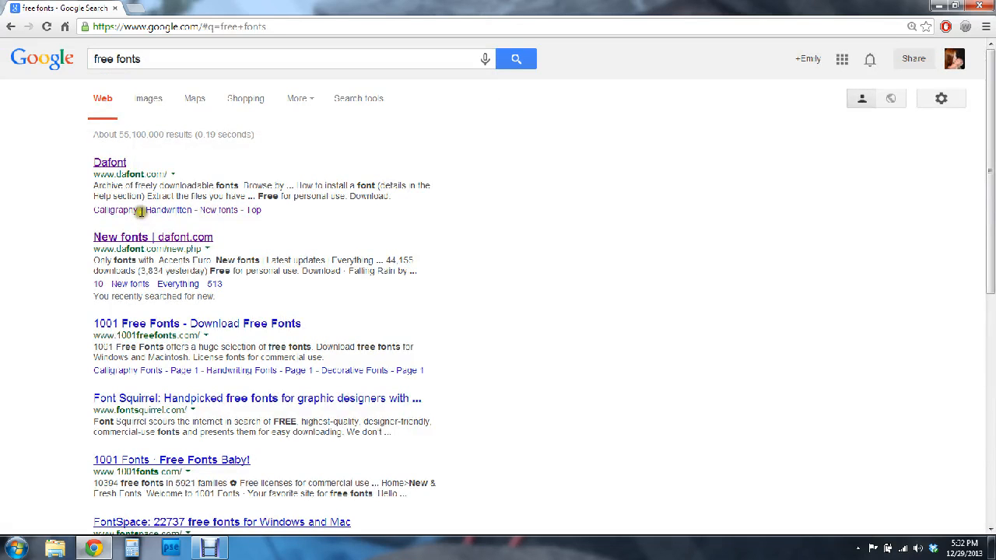
scroll(down, 3)
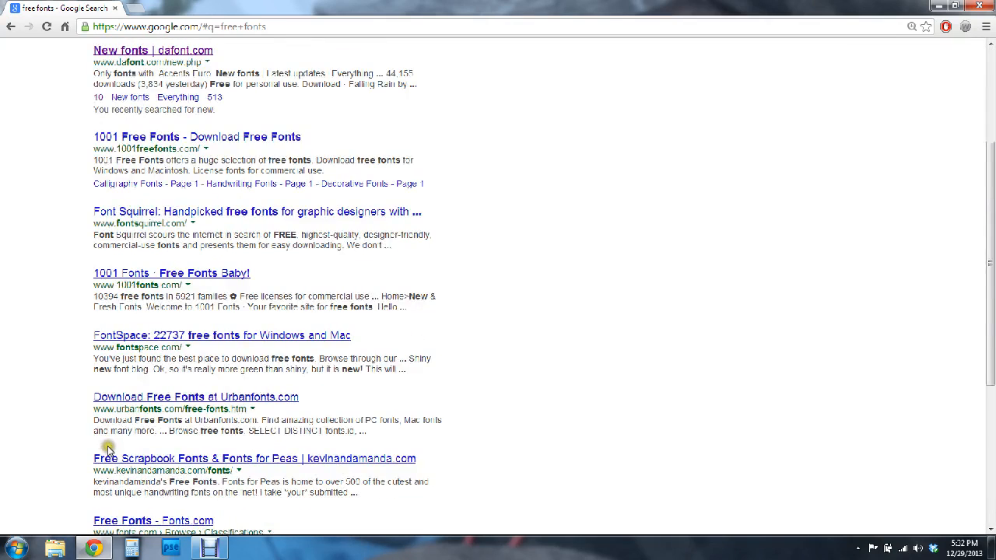
scroll(up, 3)
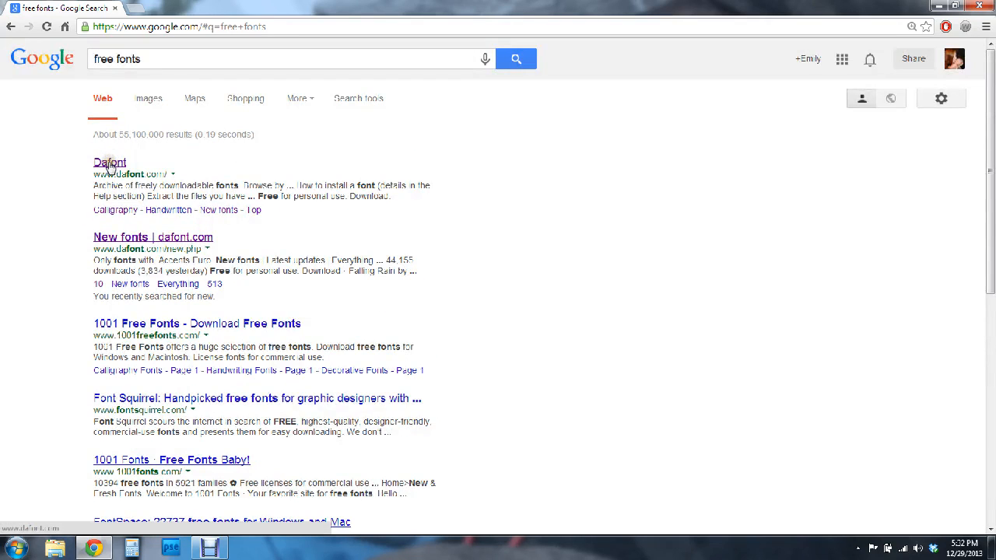
Step: Go to the Dafont home page from the results and scroll to the recently added fonts
click(109, 162)
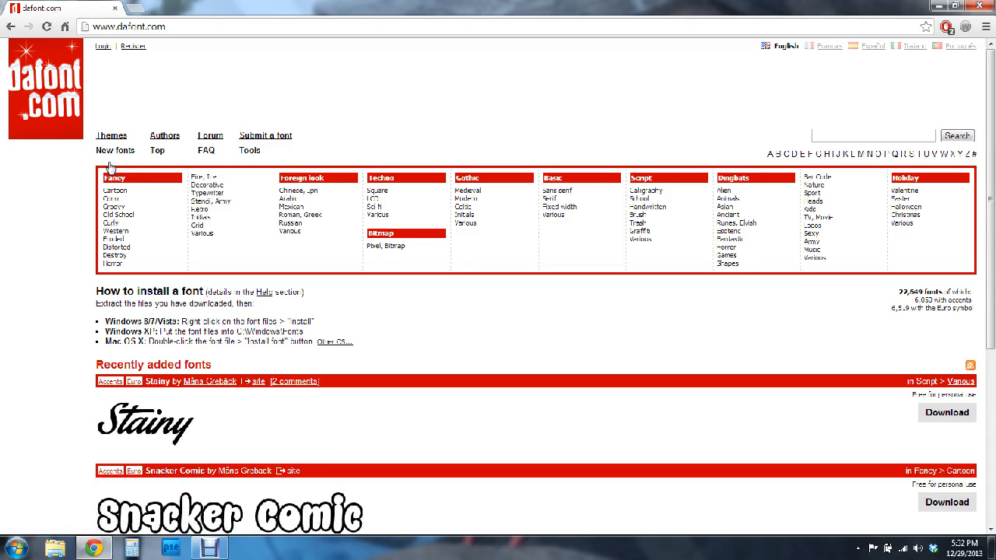
mouse_move(131, 76)
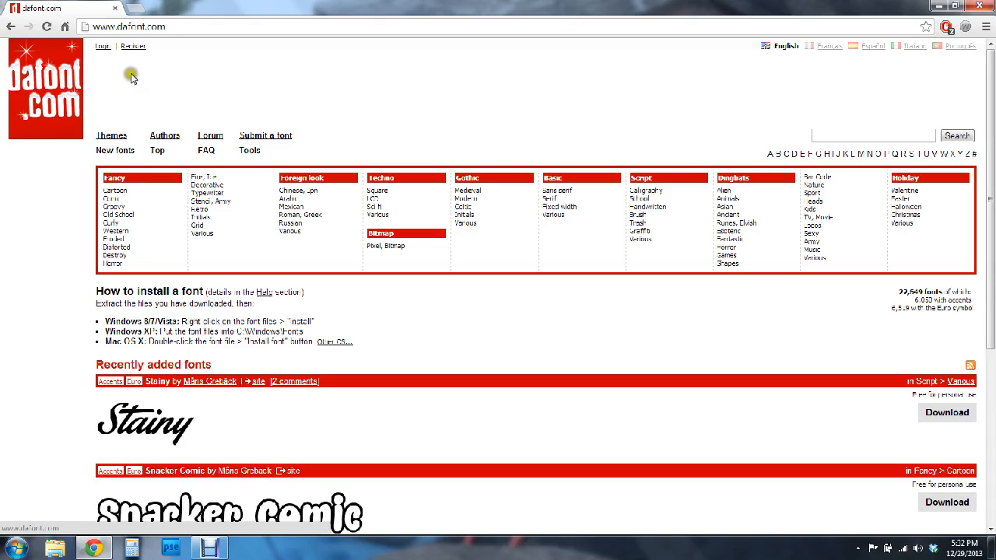
mouse_move(165, 134)
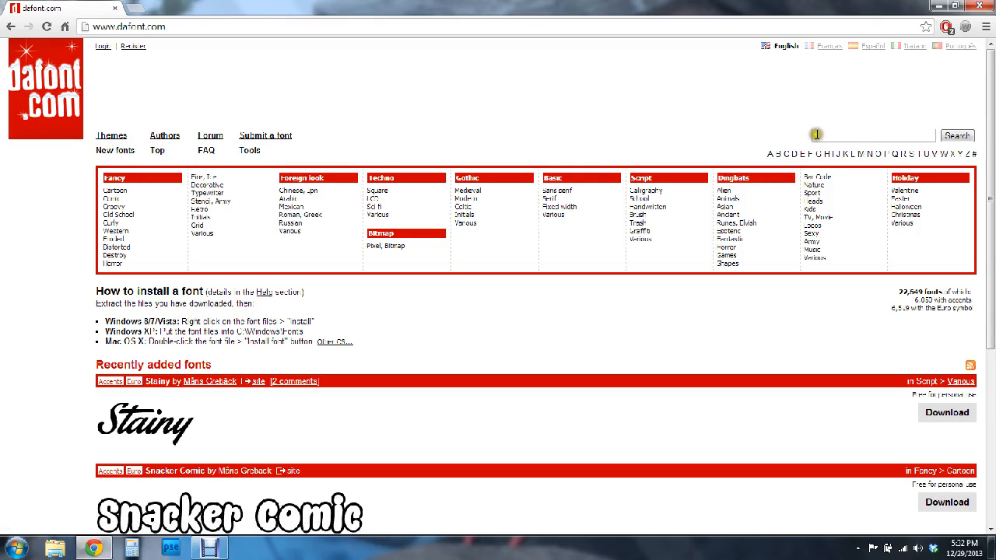
mouse_move(657, 326)
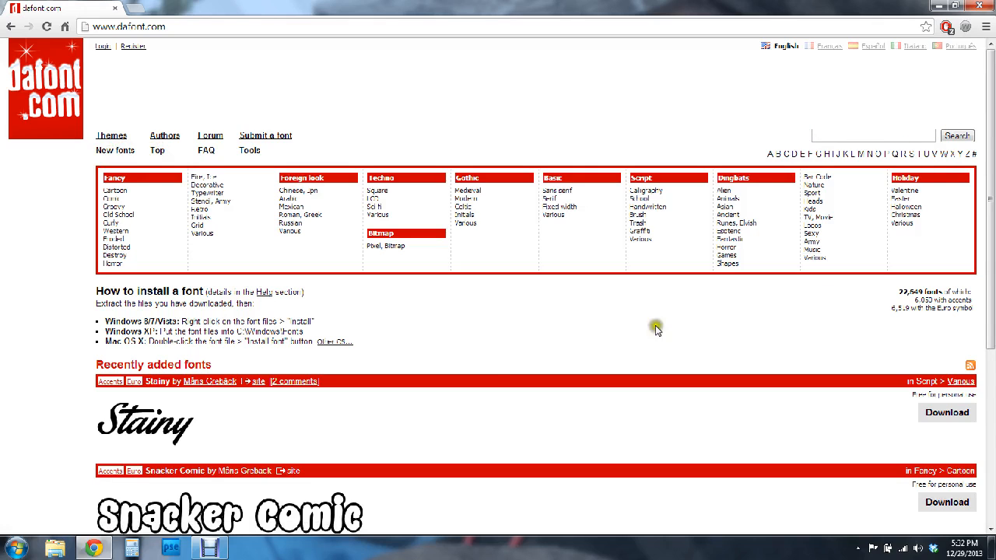
scroll(down, 3)
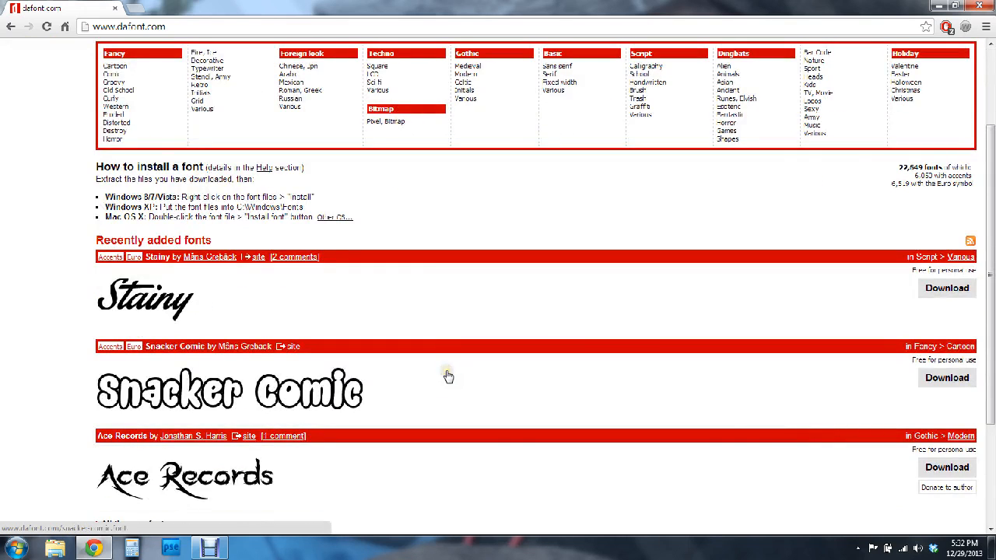
mouse_move(201, 401)
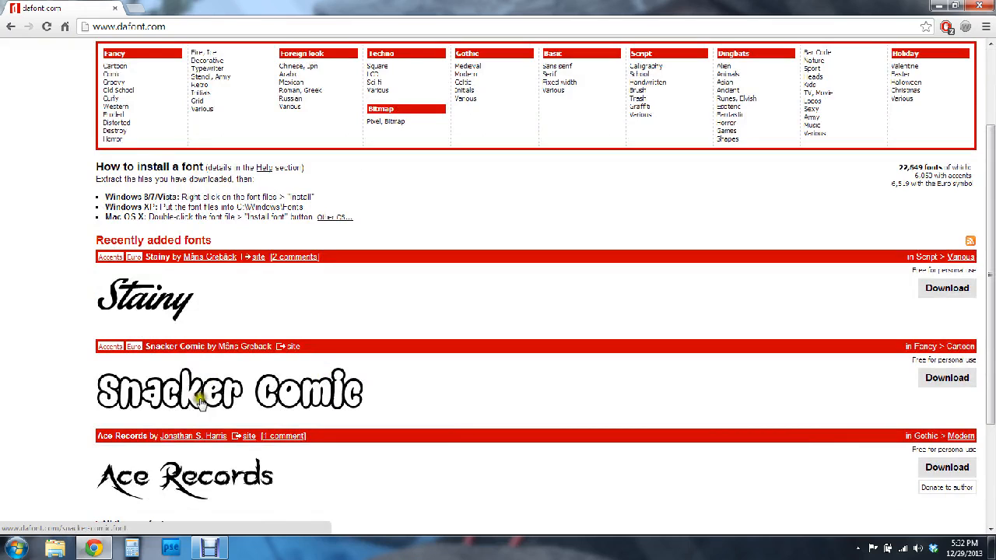
Step: Bring up the Snacker Comic font page and review its character map from top to bottom
click(195, 401)
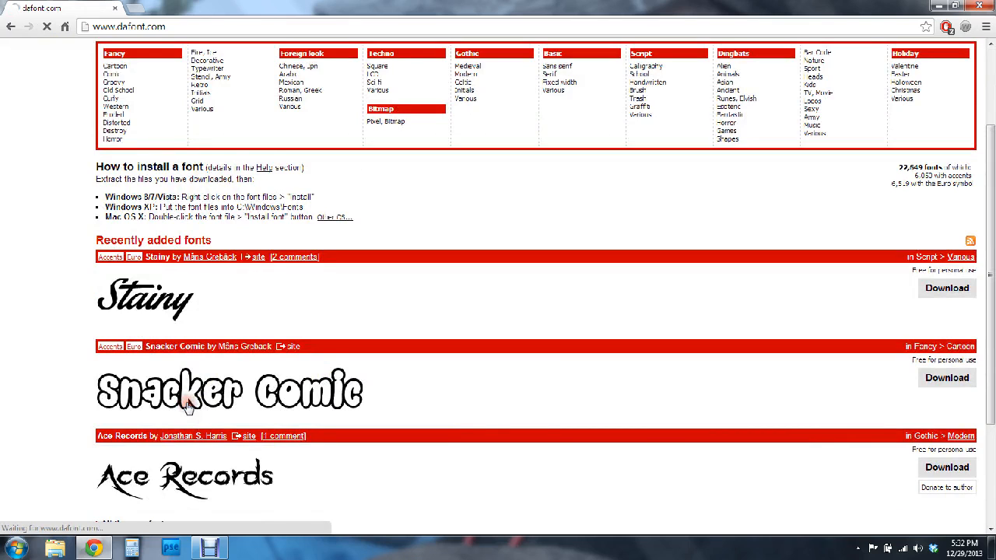
click(199, 345)
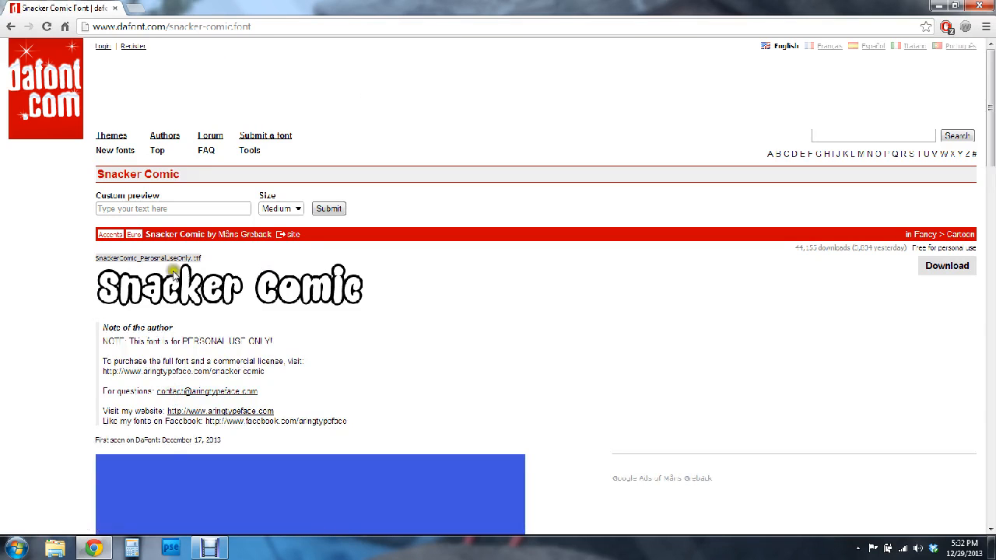
scroll(down, 3)
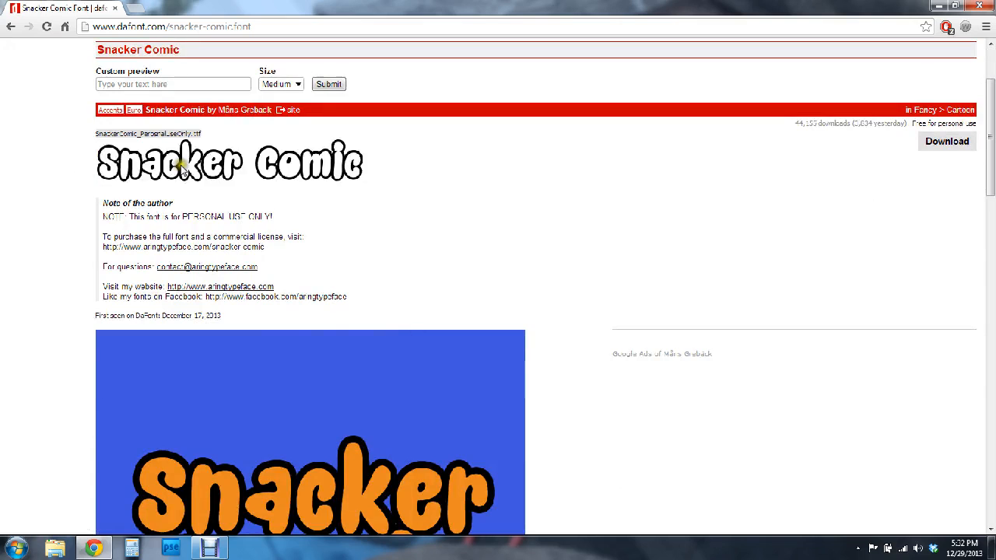
scroll(down, 3)
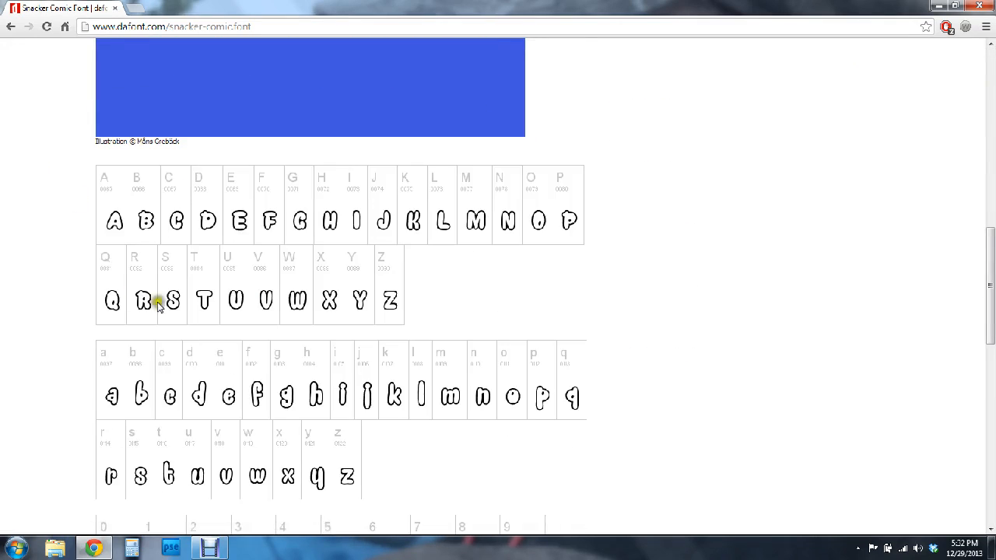
scroll(down, 3)
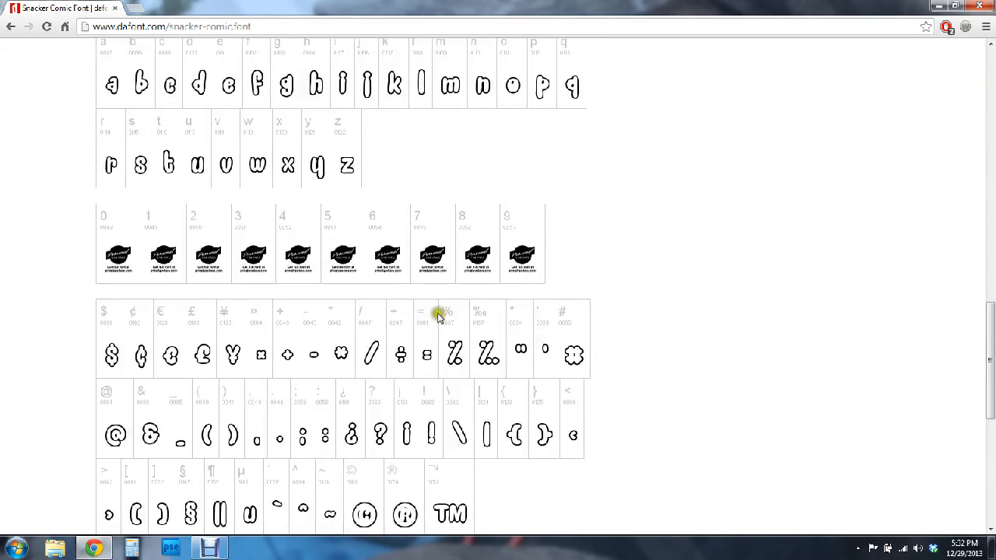
scroll(up, 3)
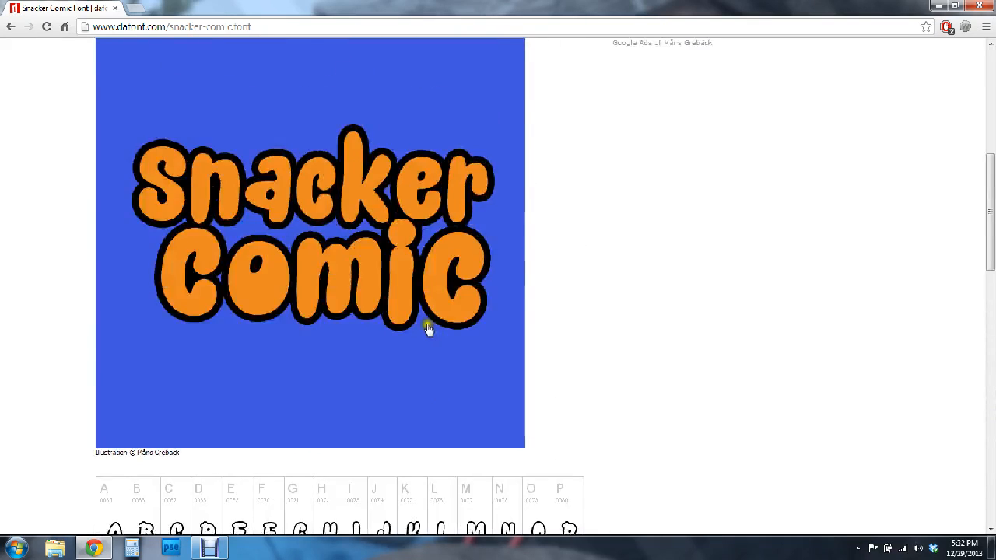
scroll(up, 3)
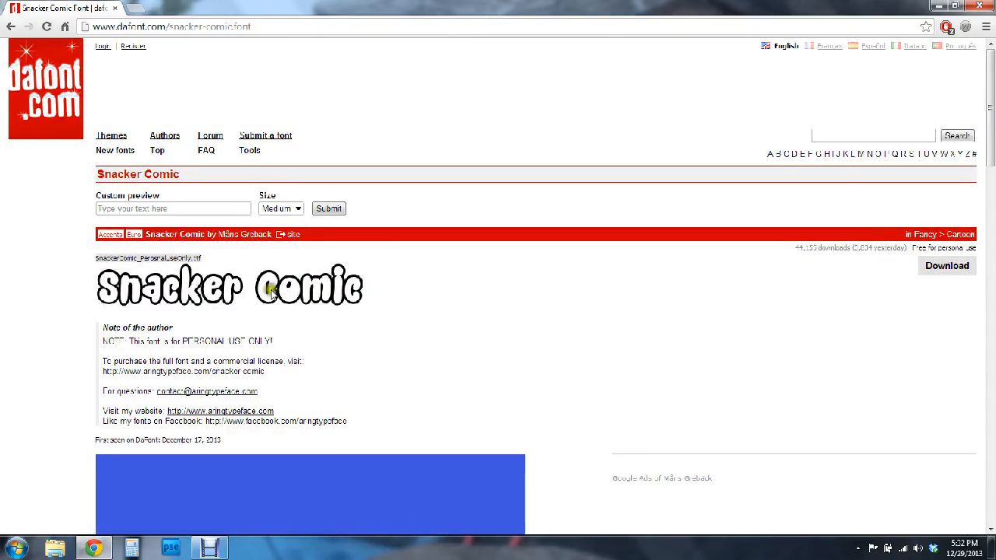
mouse_move(128, 333)
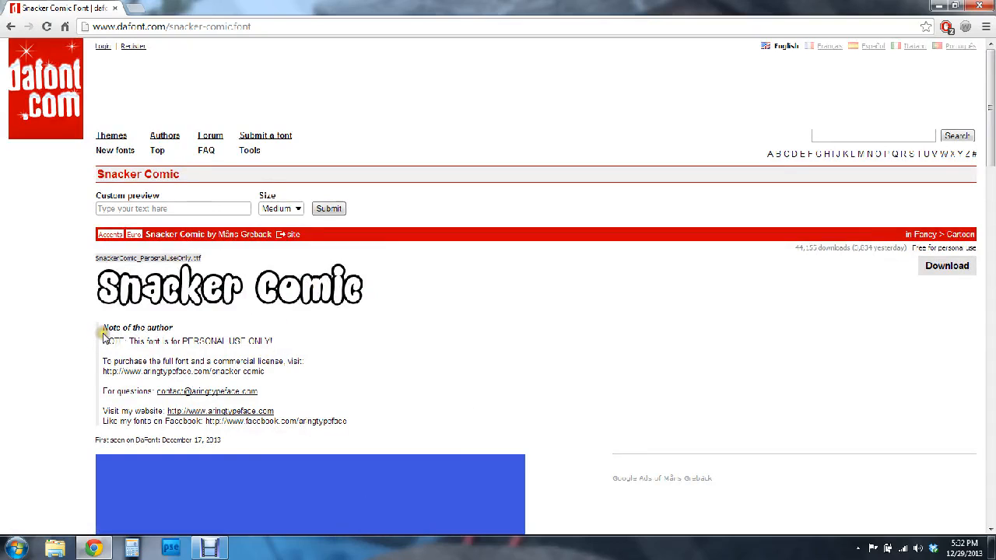
mouse_move(277, 346)
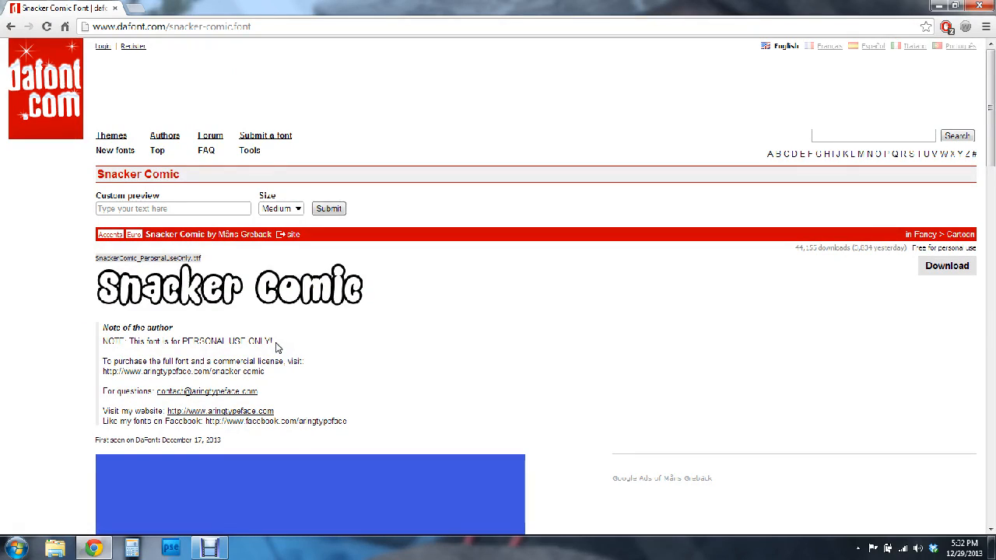
mouse_move(311, 333)
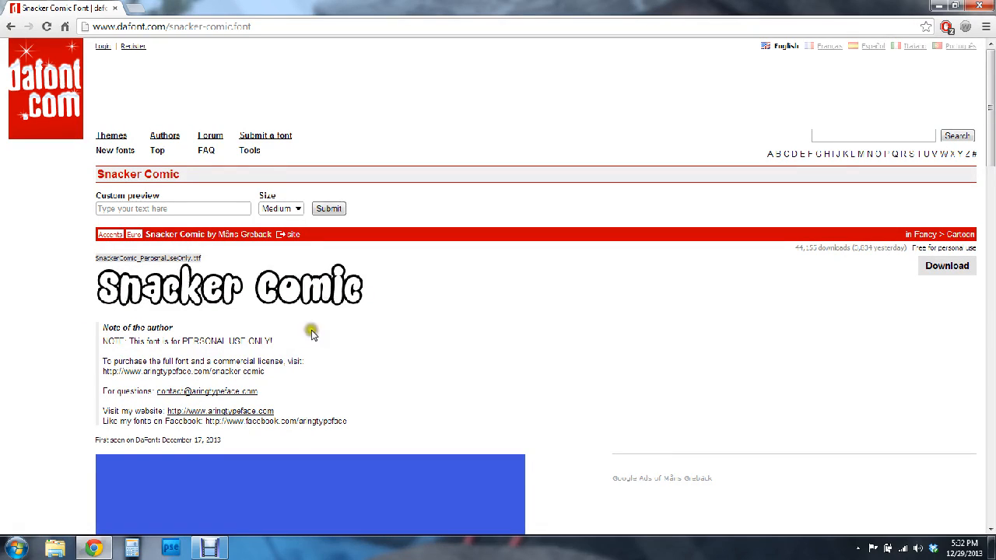
mouse_move(110, 354)
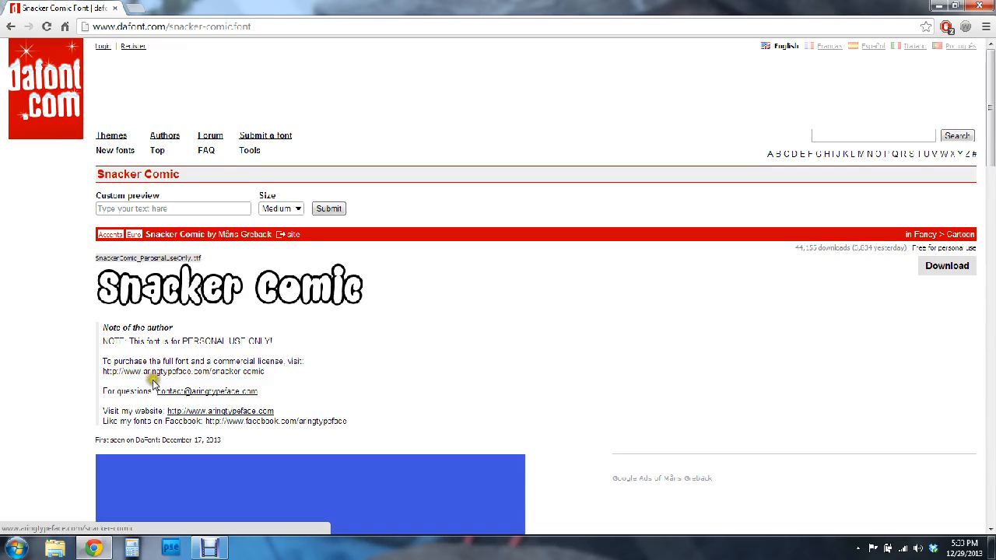
mouse_move(193, 280)
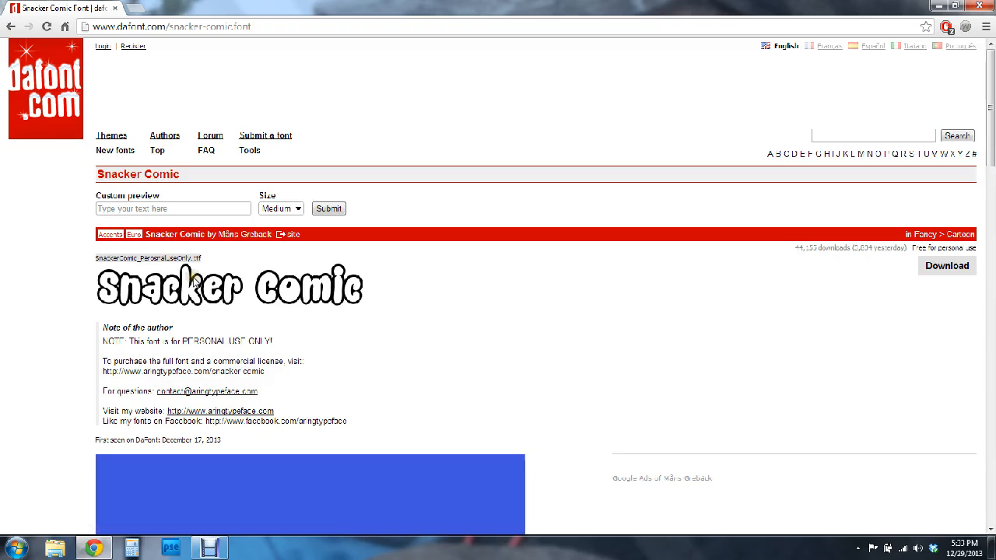
mouse_move(887, 298)
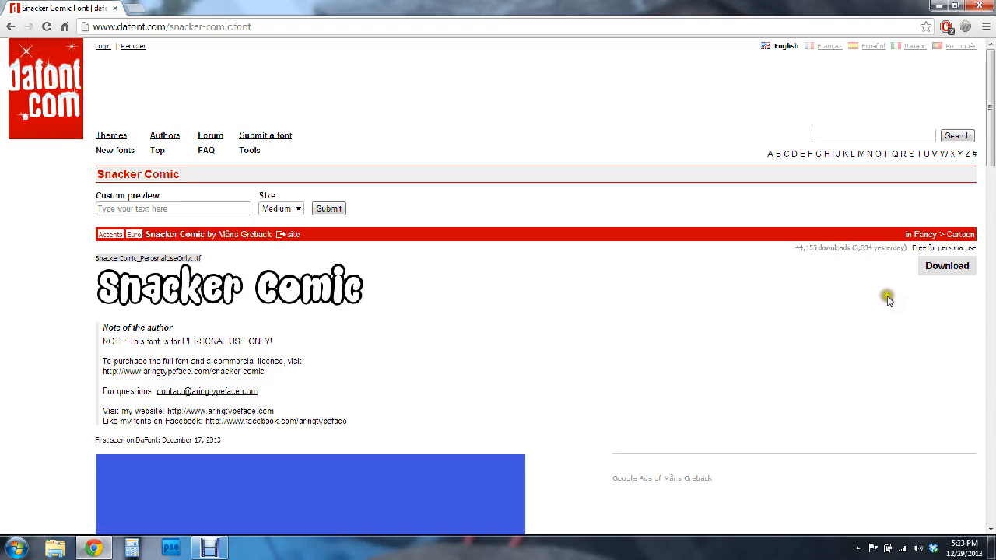
Step: Download the Snacker Comic font zip from its Dafont page
click(946, 264)
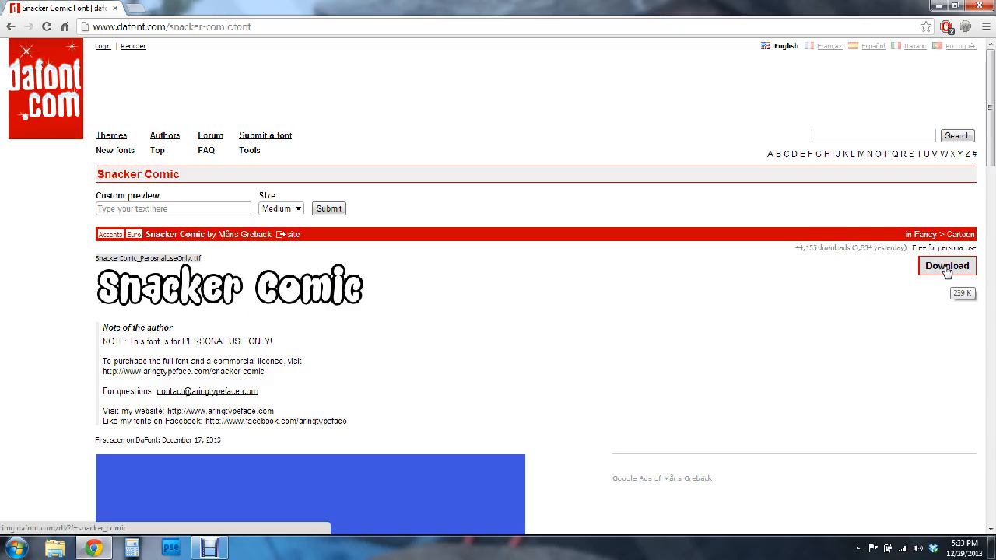
click(946, 266)
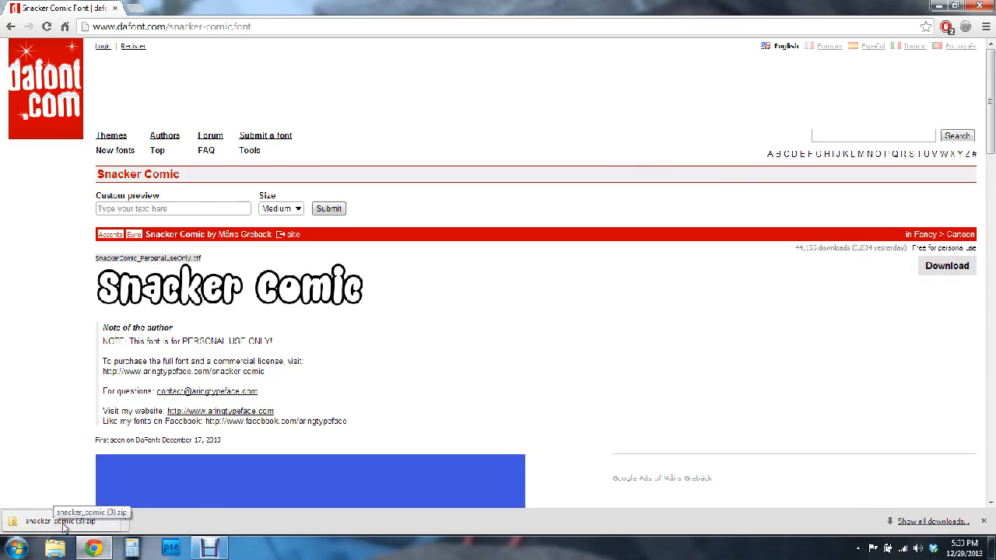
mouse_move(451, 286)
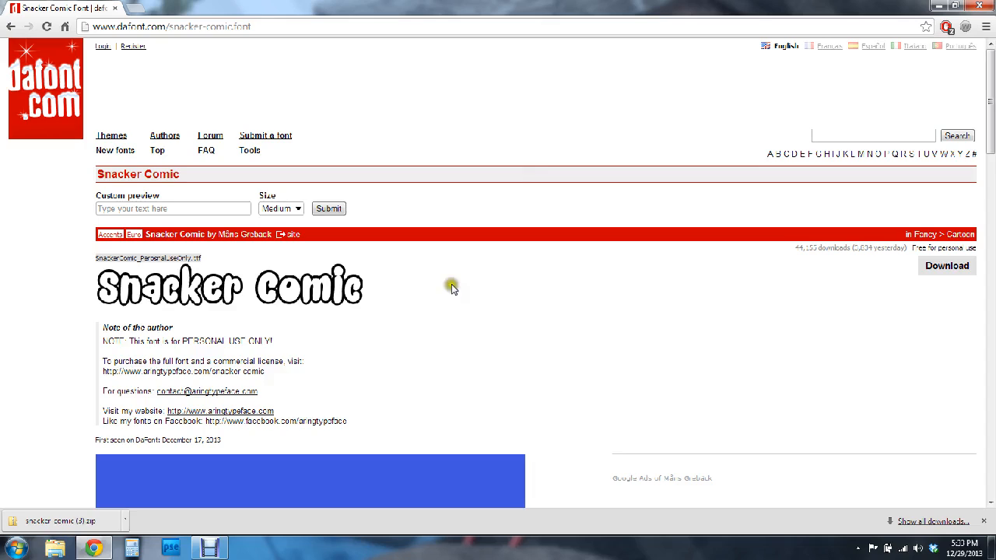
mouse_move(515, 339)
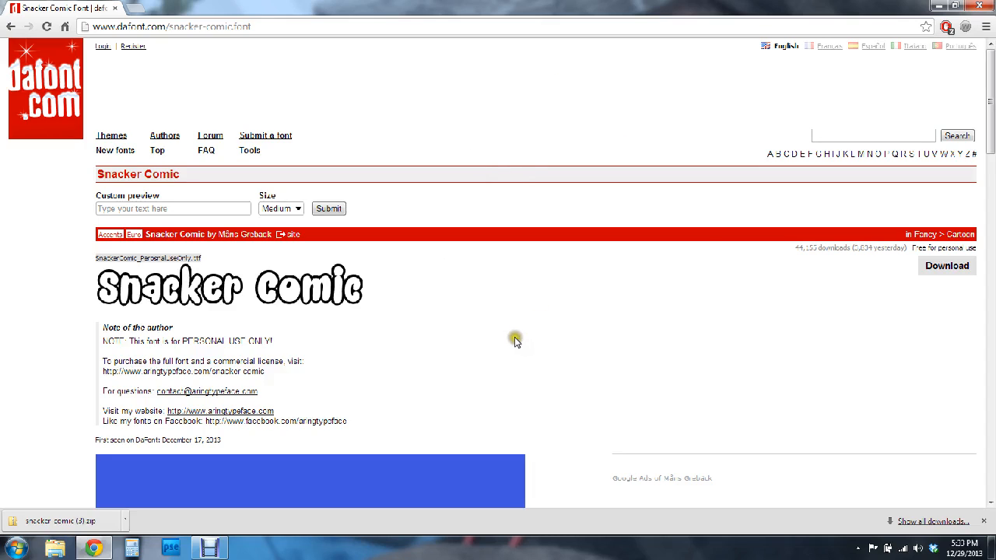
mouse_move(482, 318)
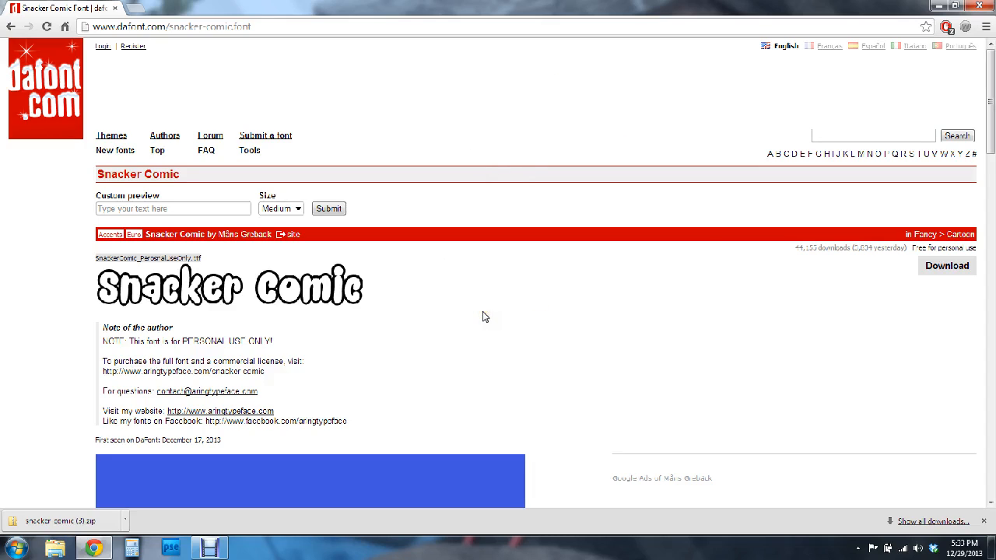
Step: View the downloaded snacker_comic zip in Explorer and select SnackerComic_PersonalUseOnly
click(60, 519)
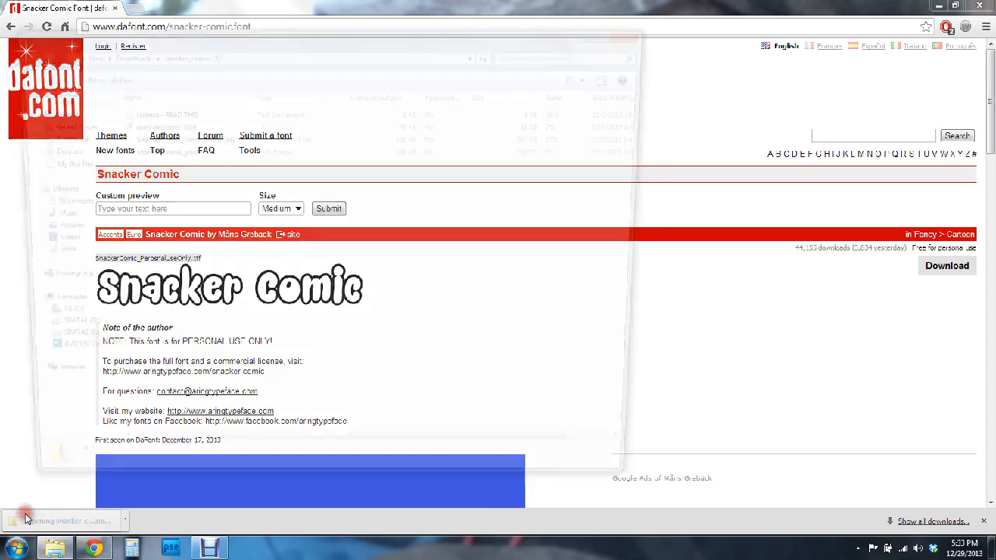
click(63, 520)
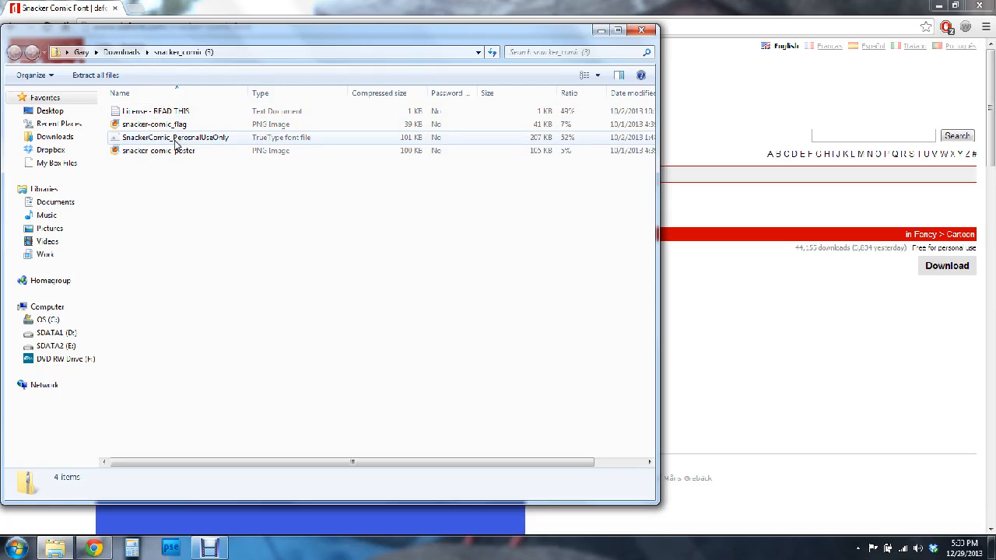
click(176, 137)
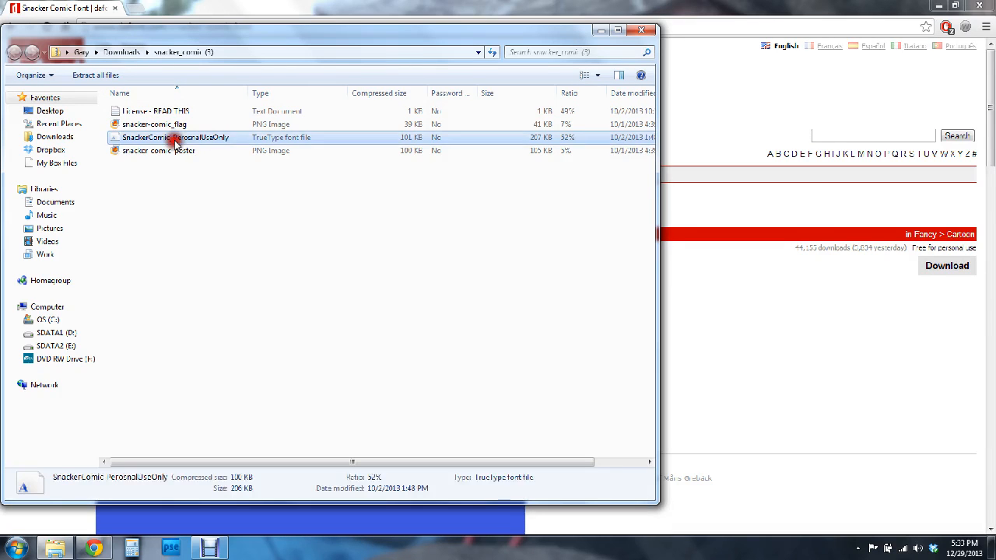
Step: Install Snacker Comic from the Windows Font Viewer preview, then close the viewer
double_click(176, 137)
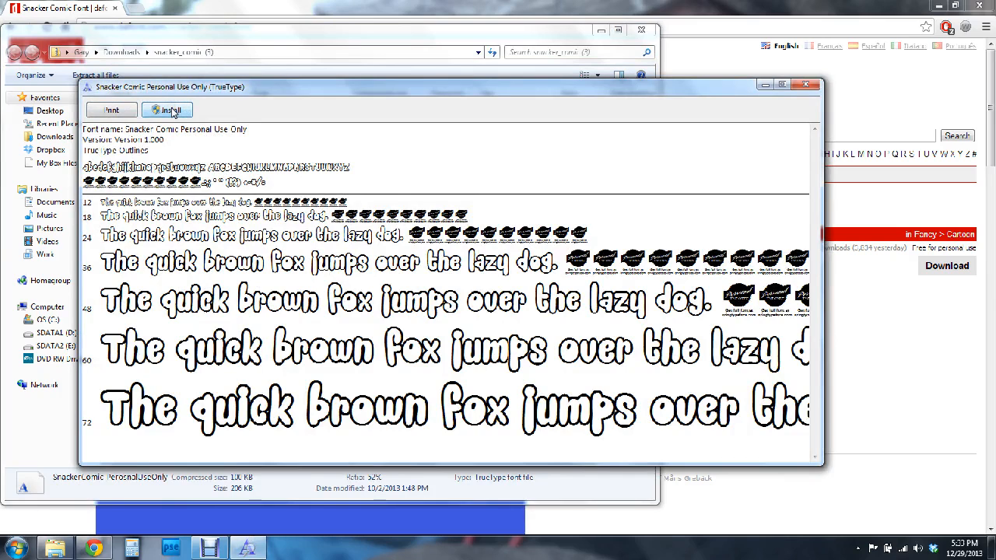
click(167, 109)
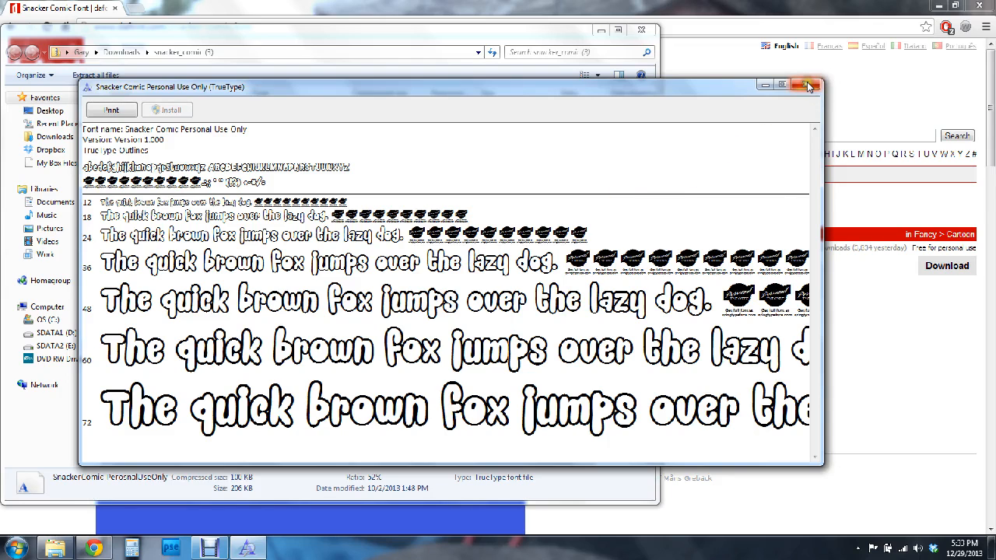
click(807, 85)
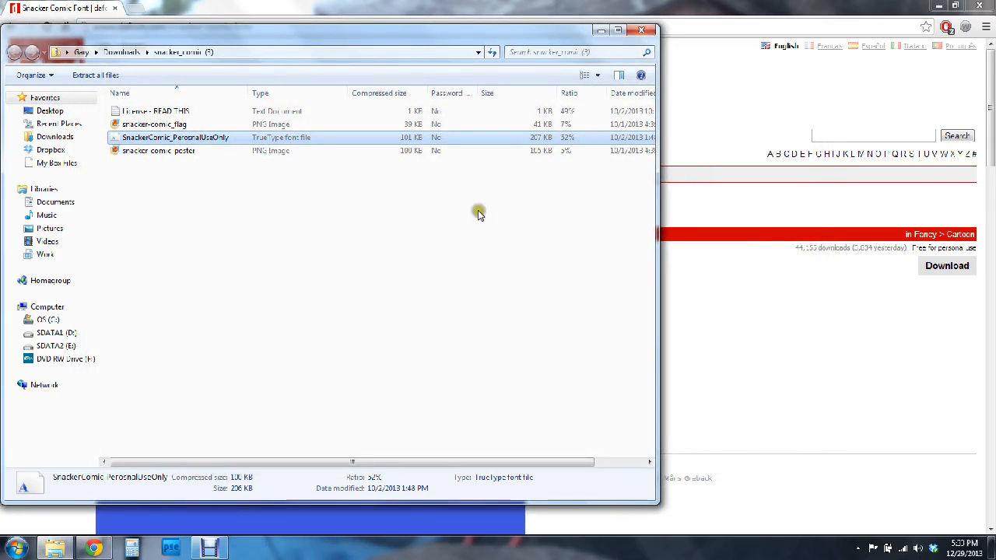
mouse_move(12, 529)
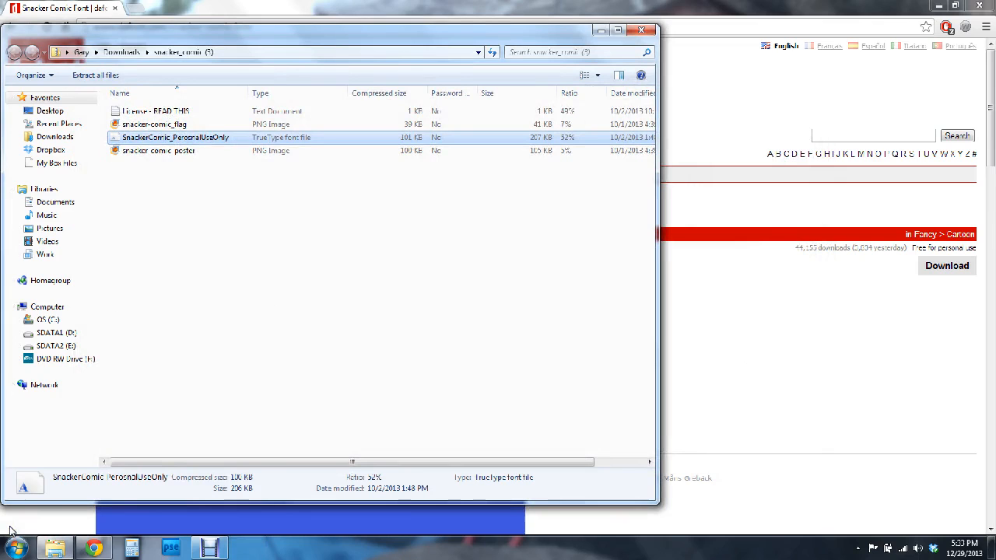
click(13, 547)
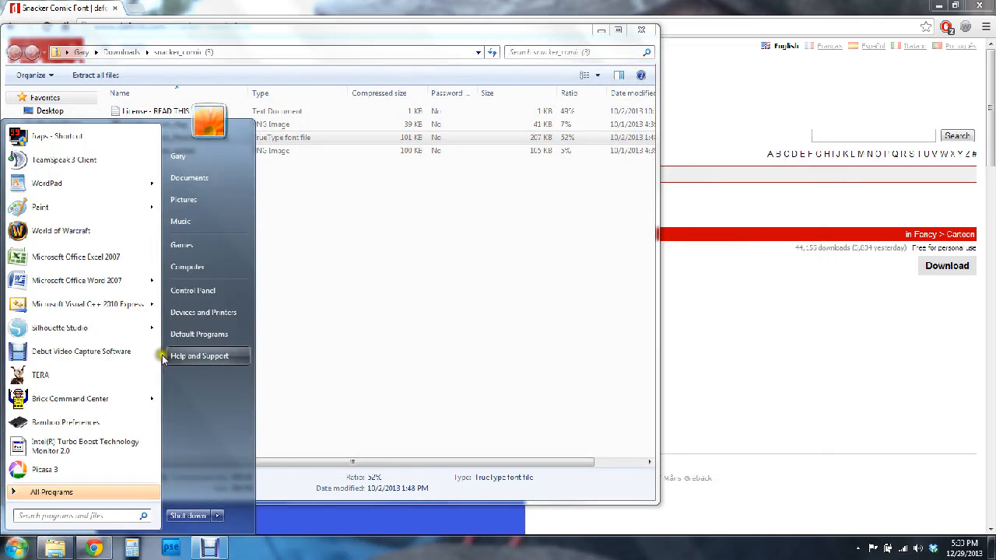
mouse_move(193, 291)
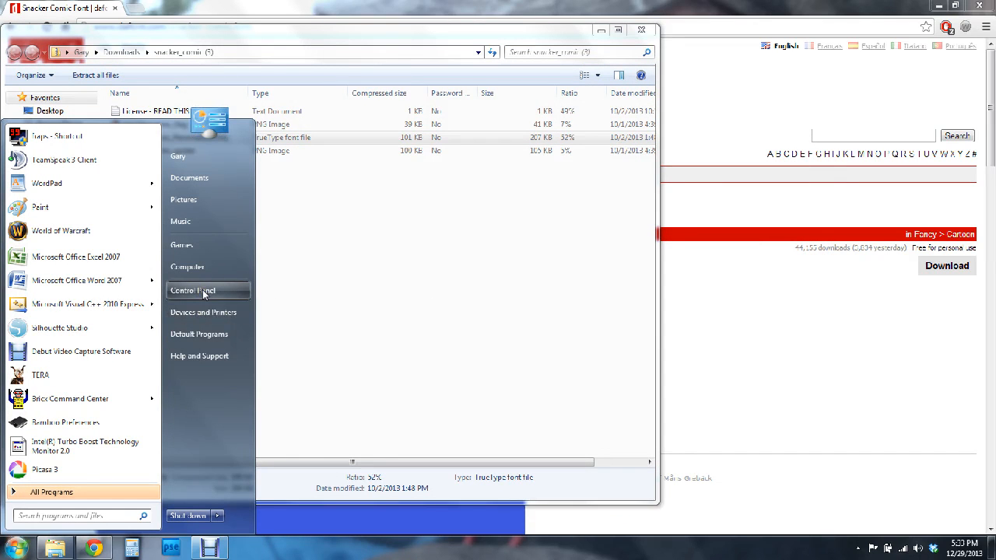
Step: Reach the Fonts page through Control Panel > Appearance and Personalization
click(193, 291)
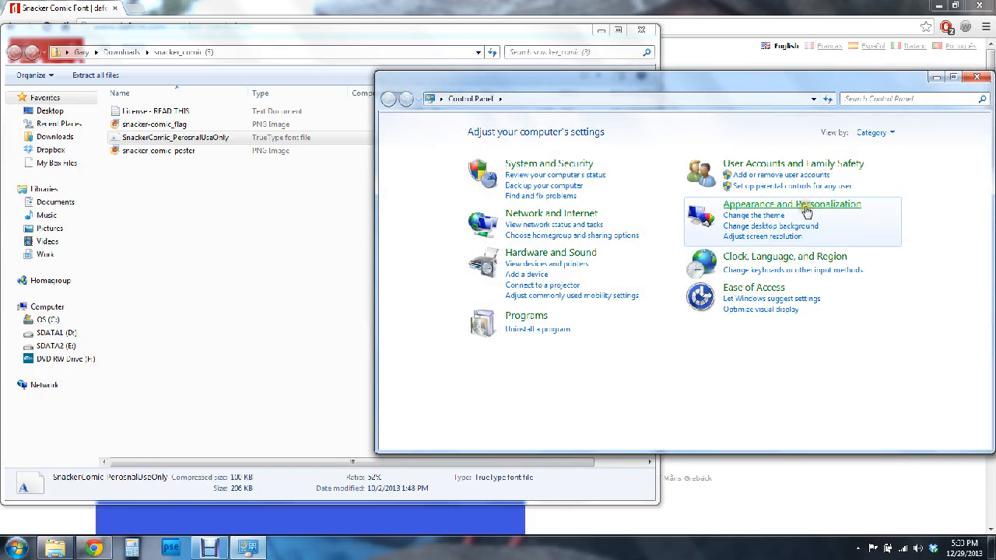
click(791, 204)
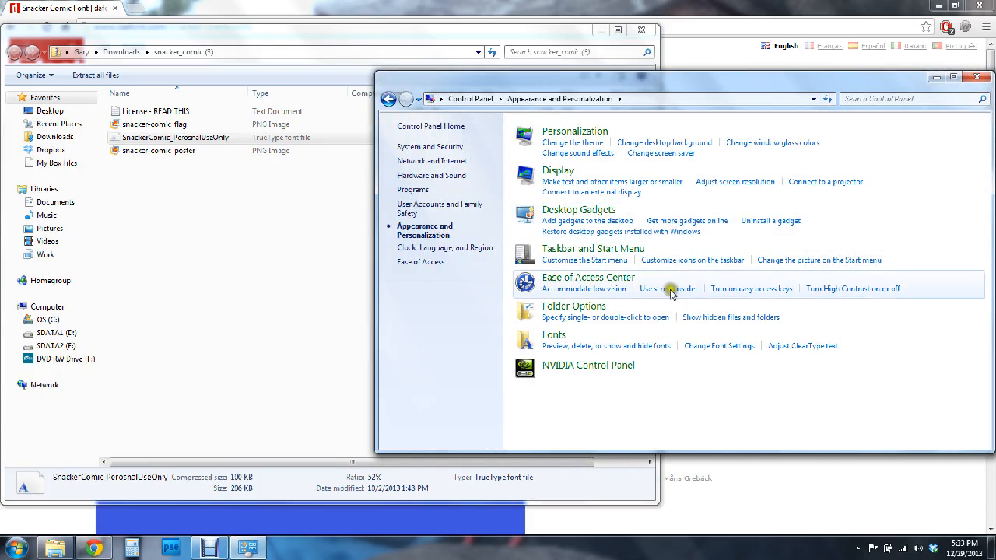
mouse_move(554, 334)
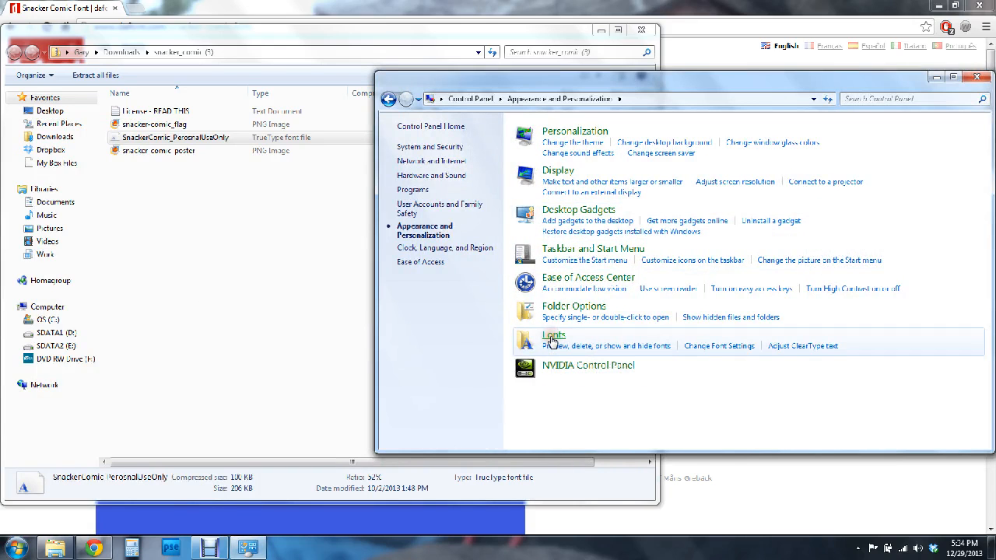
click(554, 334)
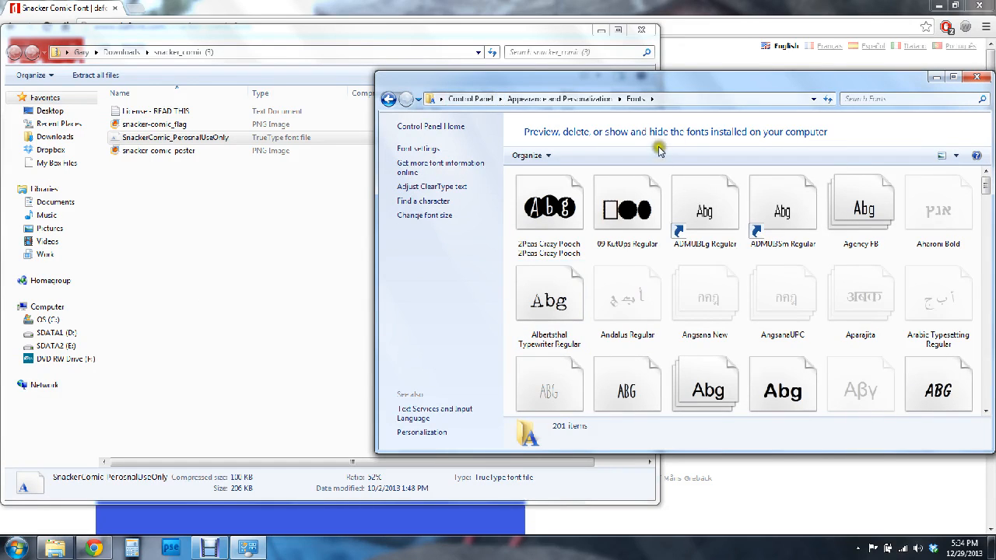
mouse_move(684, 84)
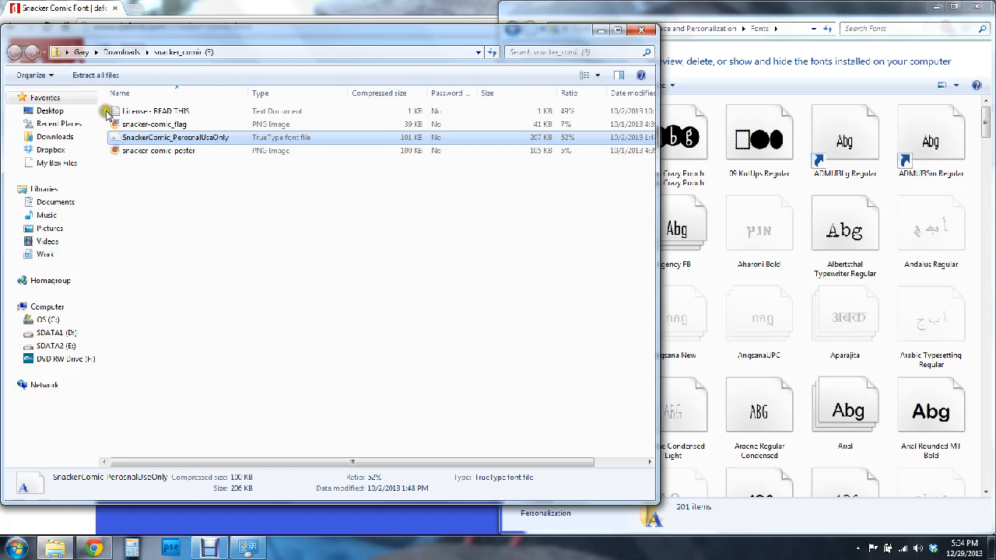
mouse_move(95, 74)
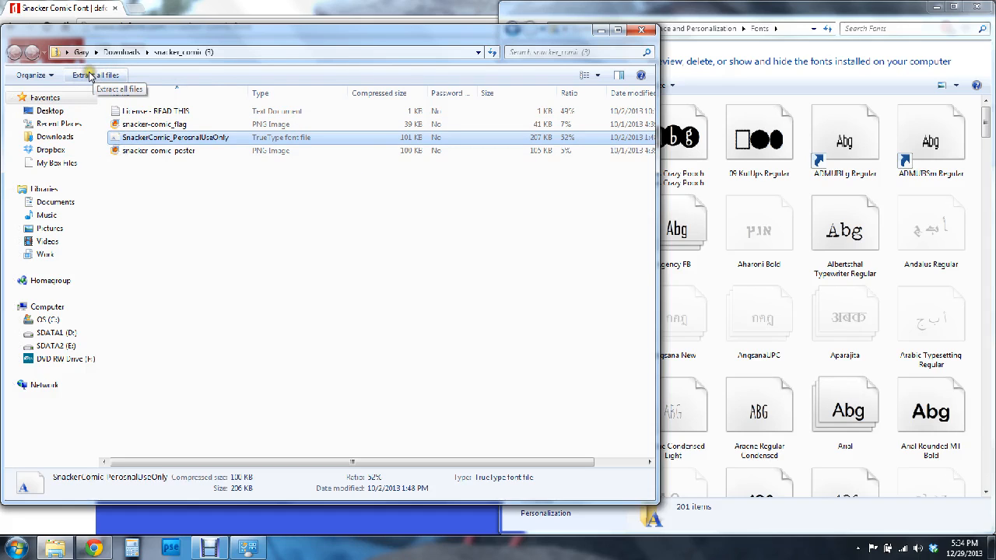
Step: Extract all files of the snacker_comic zip to a folder and select the extracted font file
click(96, 75)
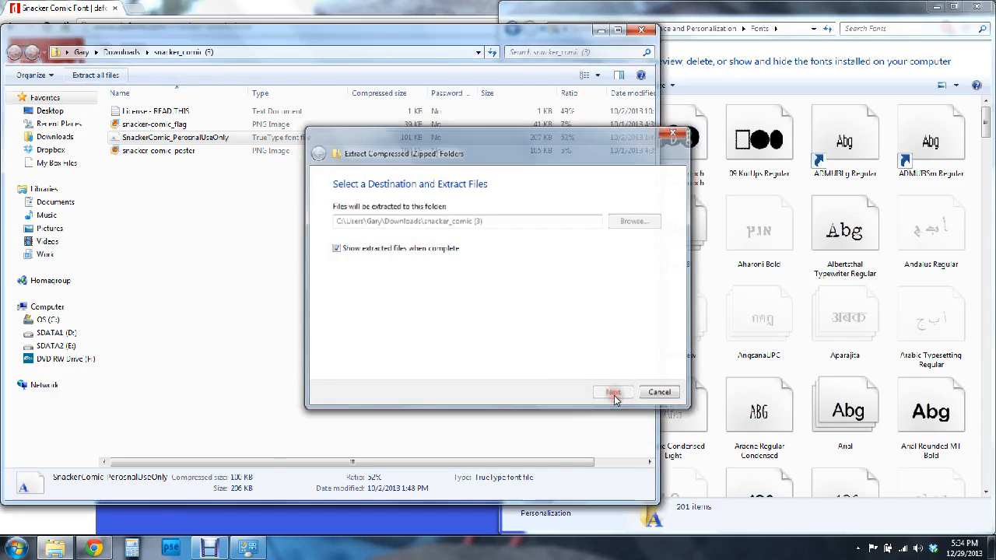
click(612, 392)
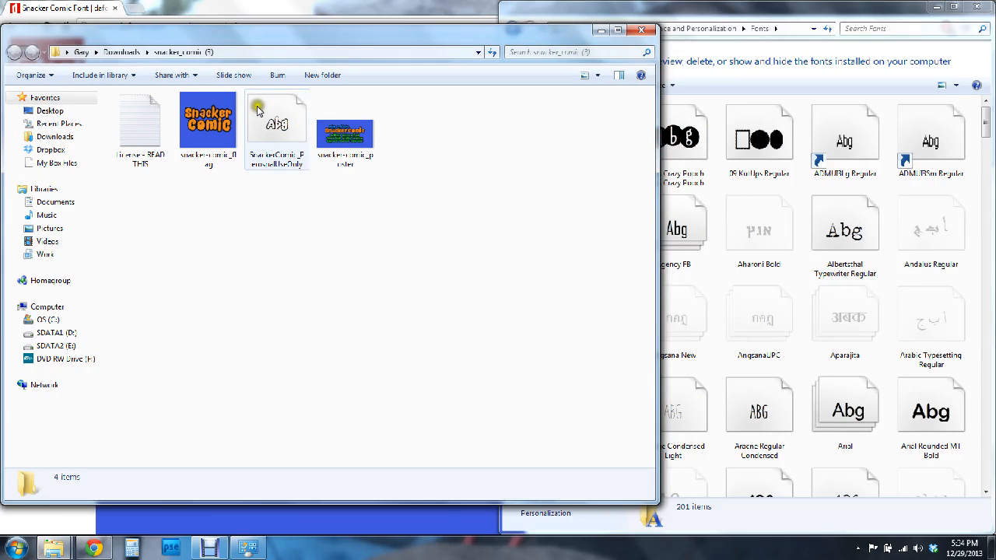
mouse_move(277, 152)
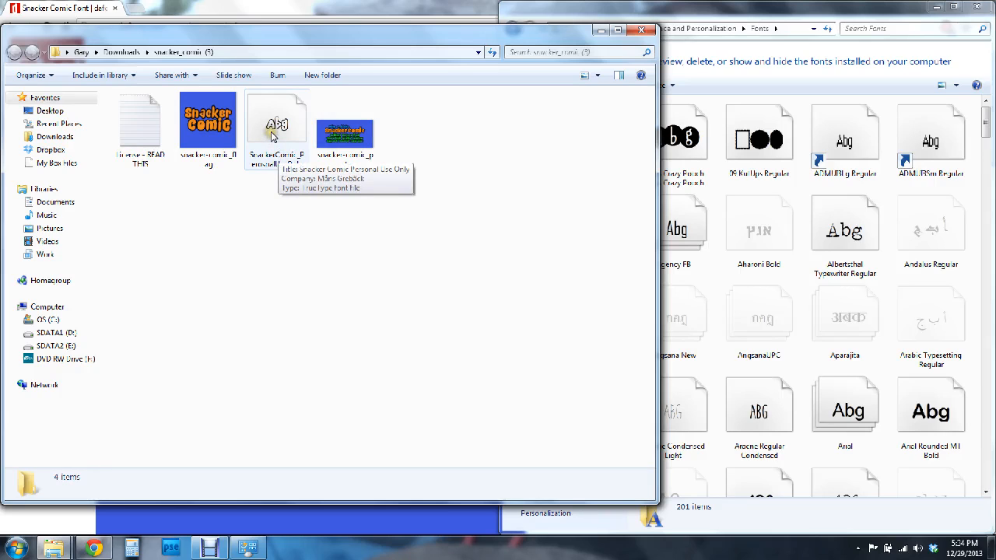
click(277, 128)
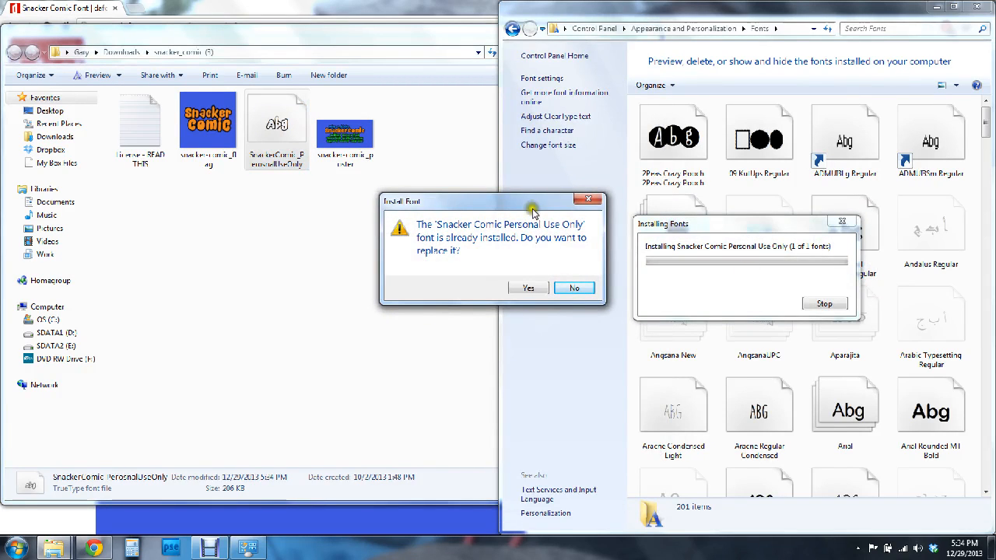
mouse_move(497, 273)
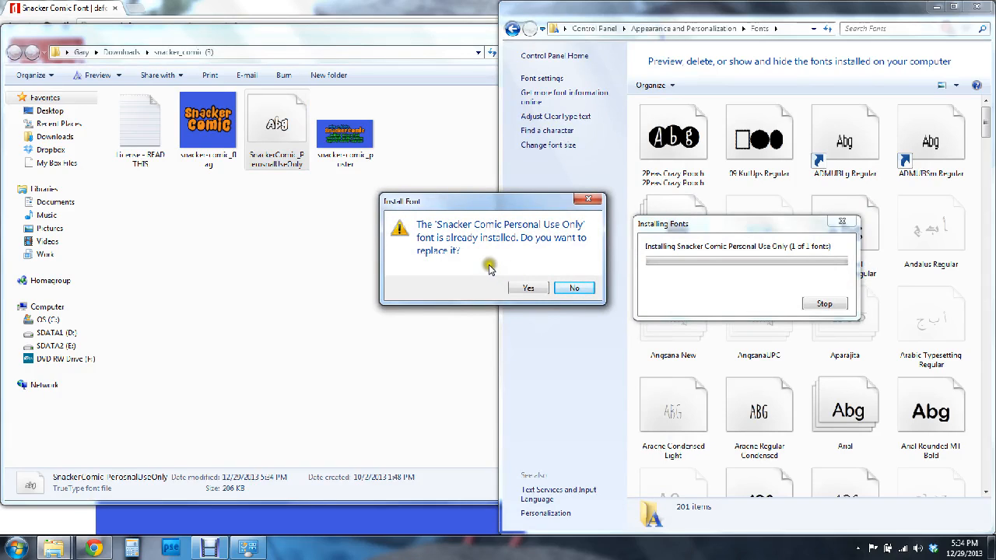
mouse_move(599, 267)
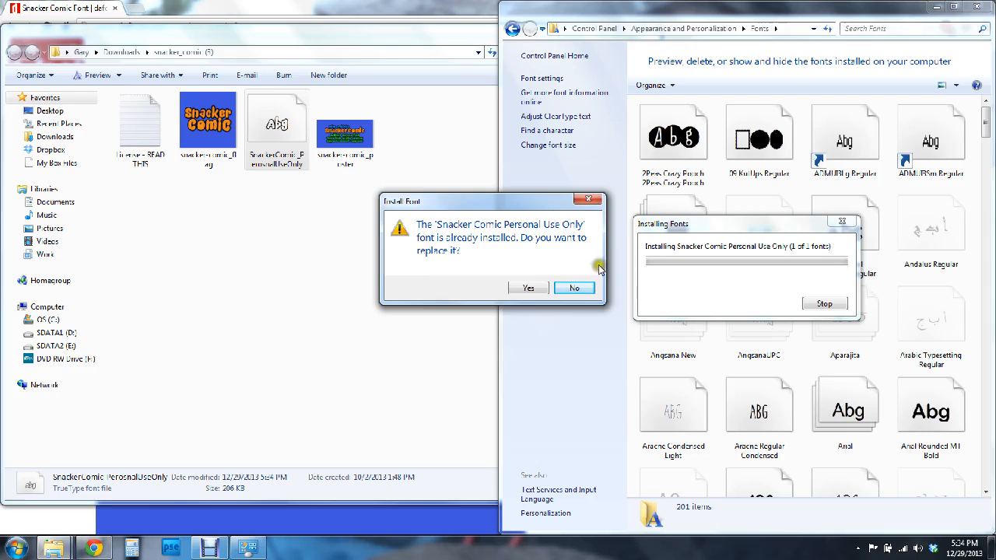
Step: Decline replacing the already-installed Snacker Comic font and close the Fonts folder
click(528, 288)
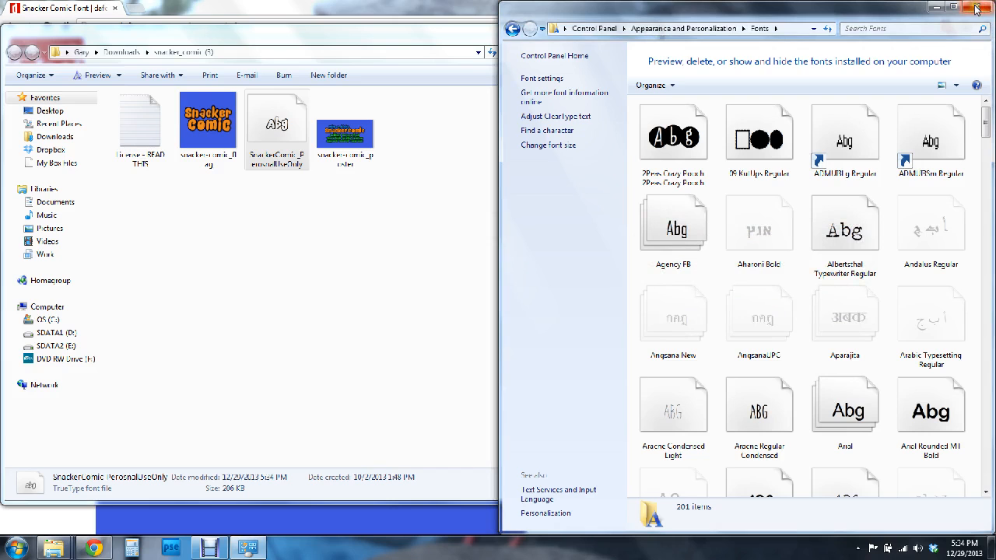
click(980, 10)
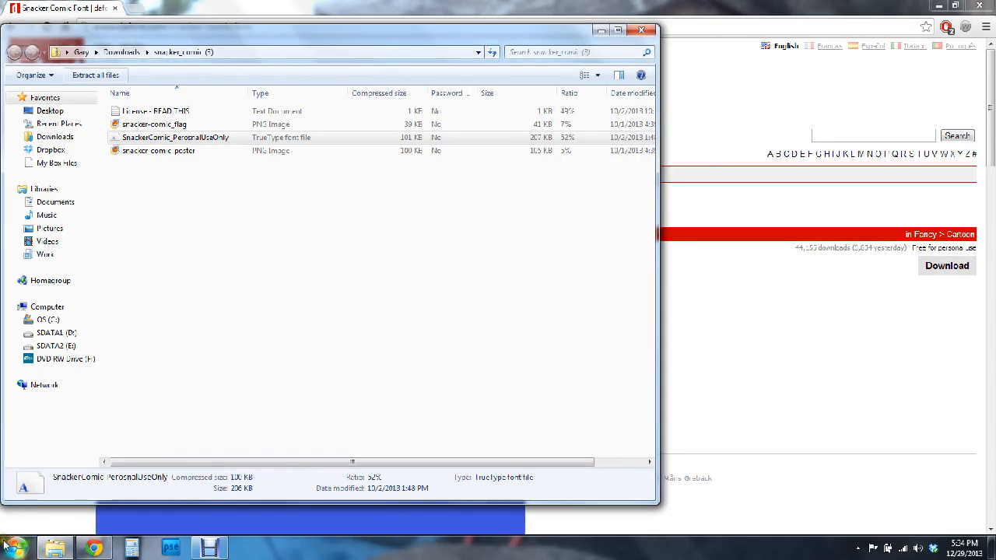
mouse_move(13, 546)
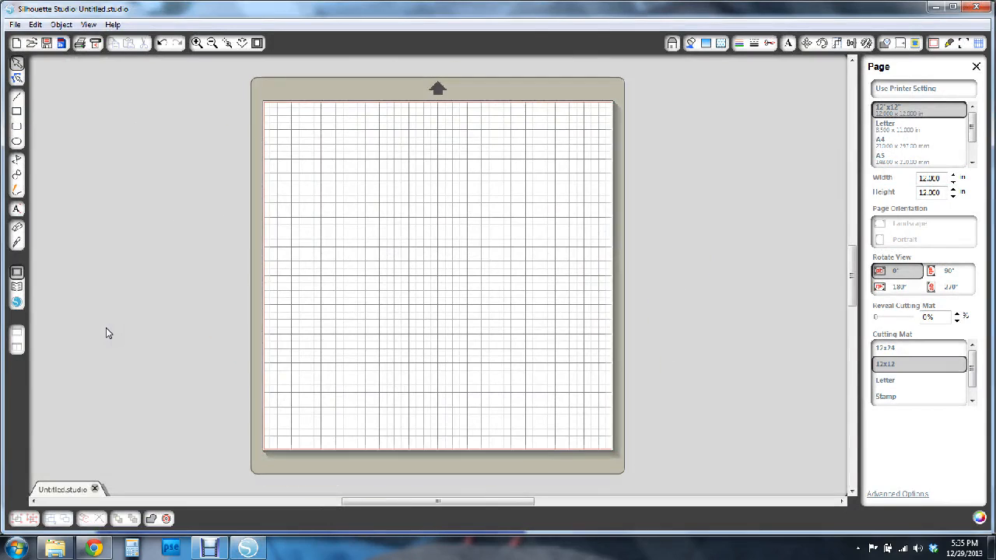
mouse_move(168, 215)
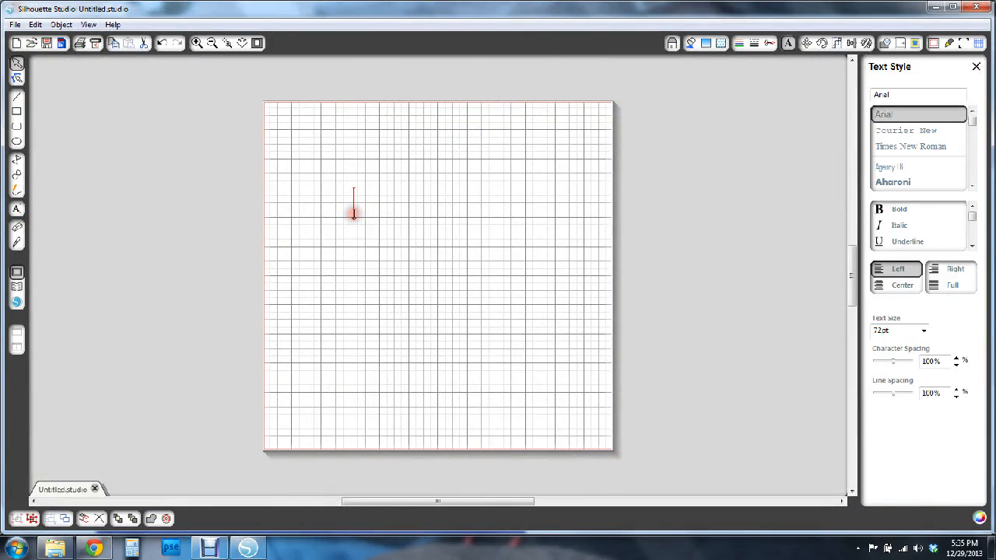
Step: Type 'Hello' on the page and set it in the Snacker Comic font from the Text Style list
text(Hello)
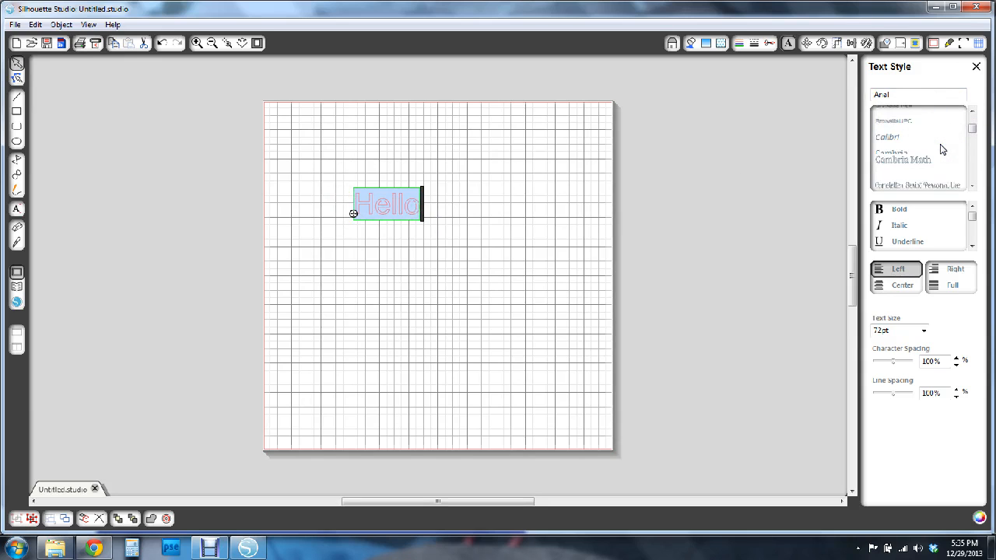
click(972, 134)
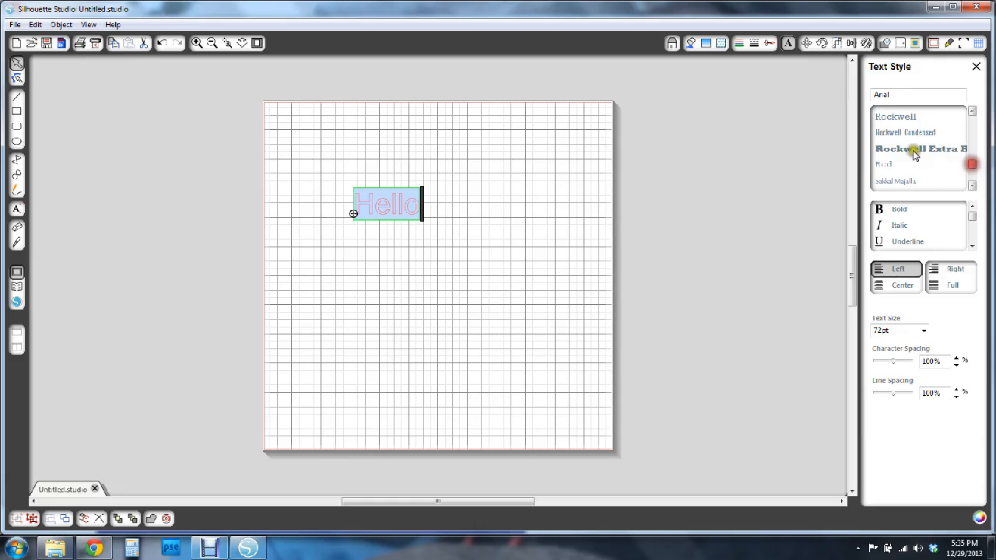
scroll(down, 3)
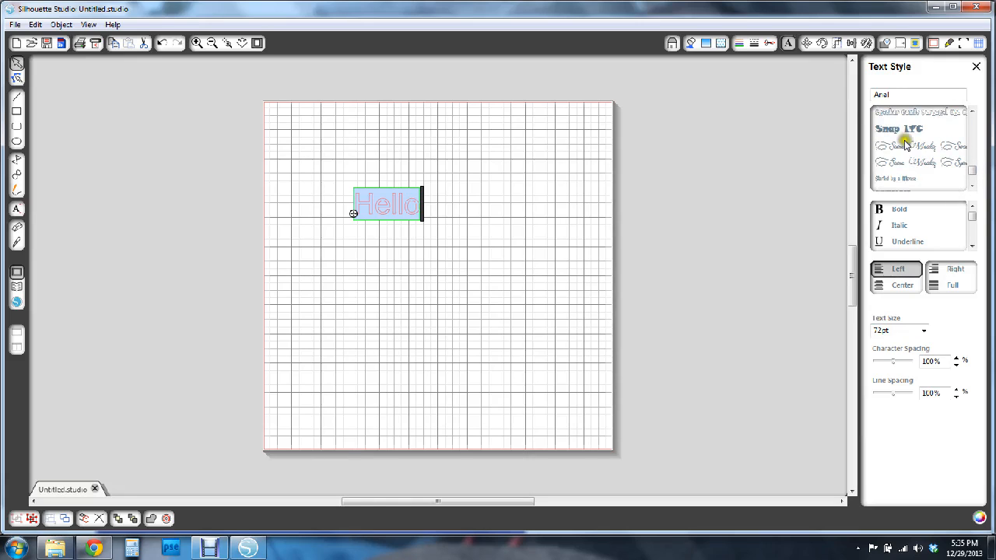
scroll(up, 3)
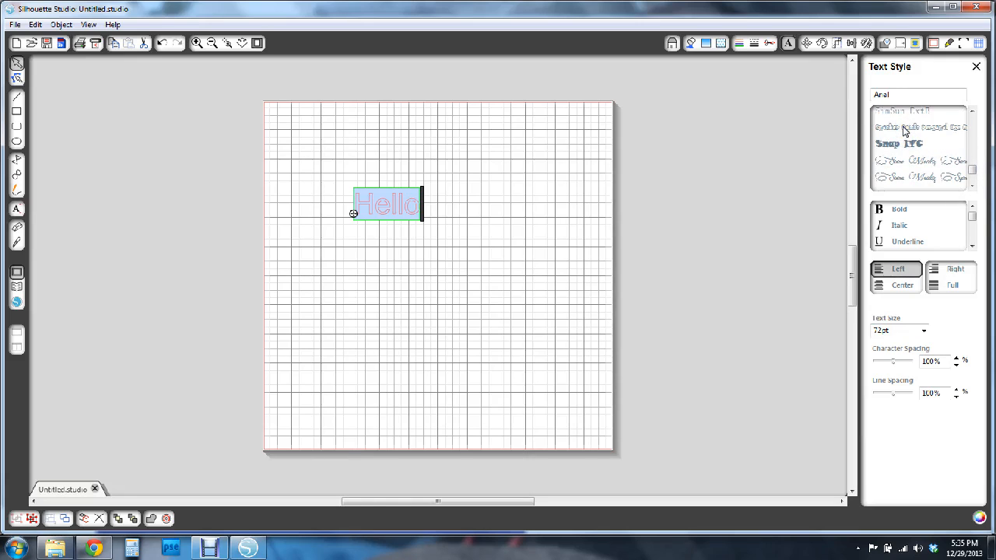
click(918, 127)
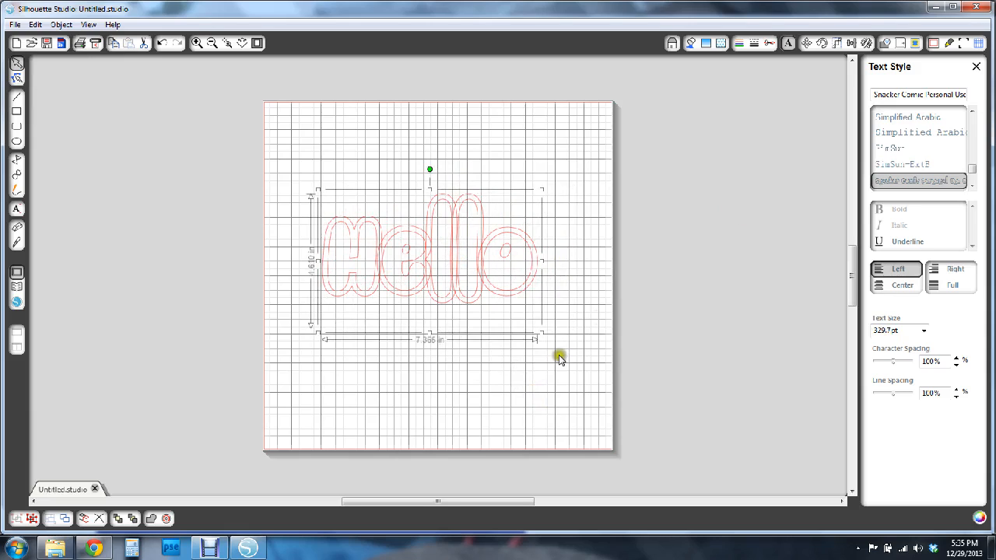
mouse_move(557, 364)
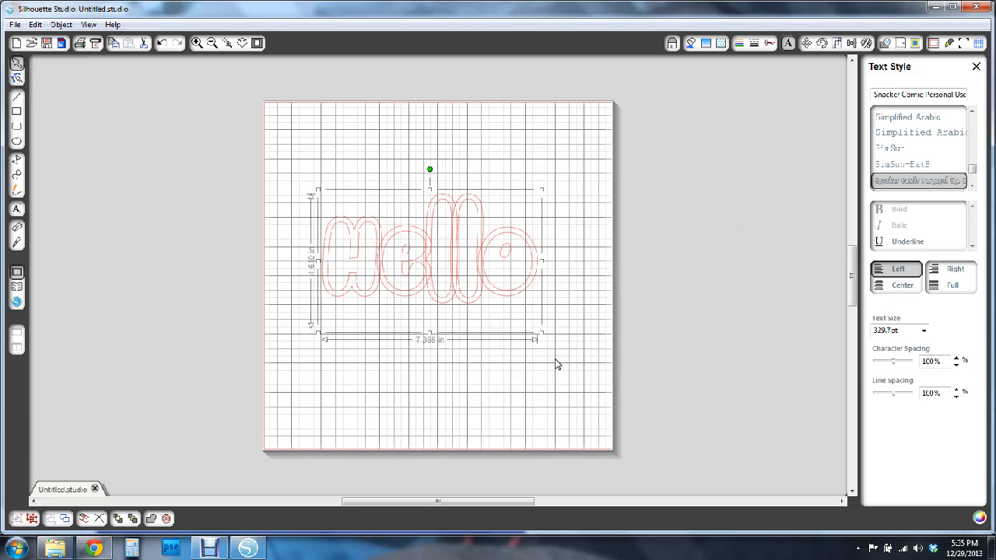
mouse_move(412, 249)
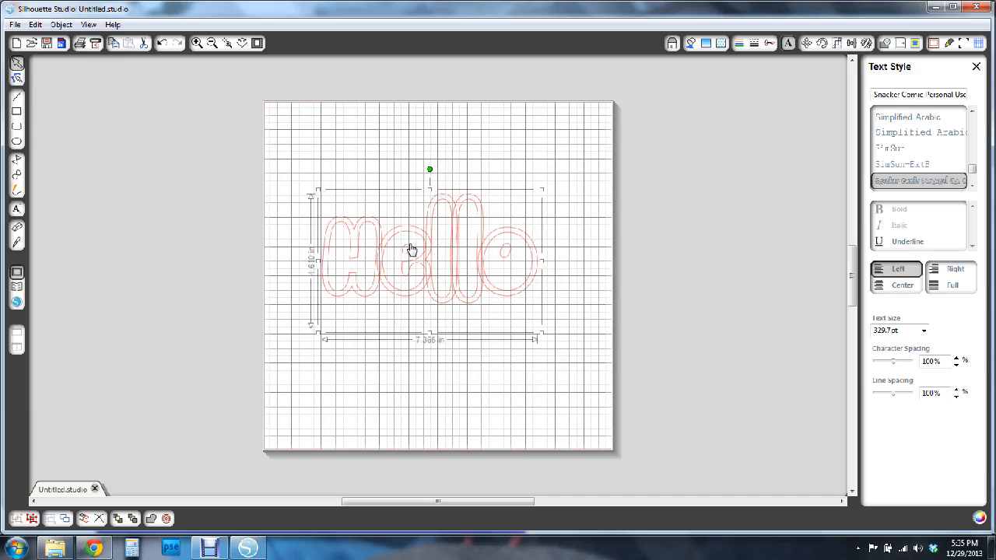
Step: Deselect the enlarged 'Hello' text so it shows as outlined letters across the page
click(492, 357)
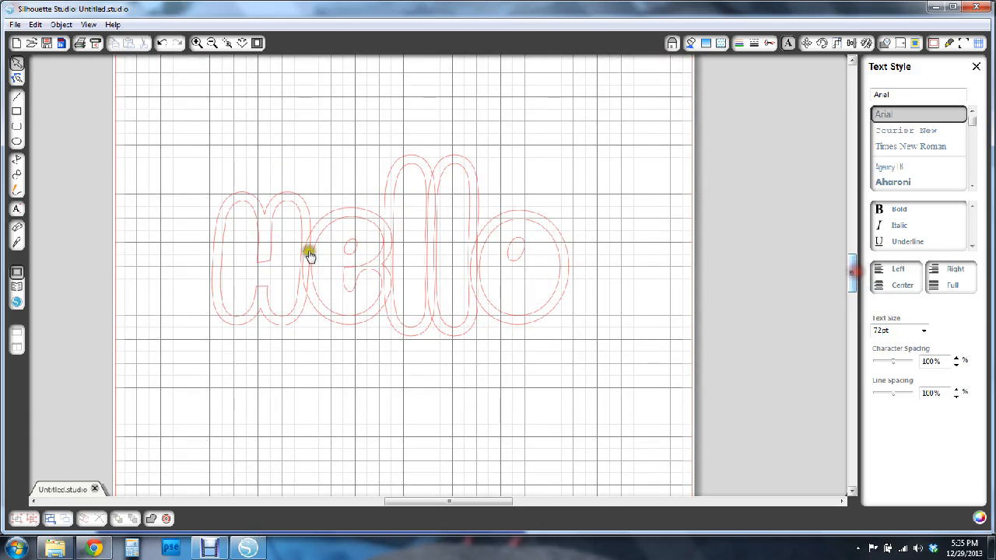
mouse_move(310, 290)
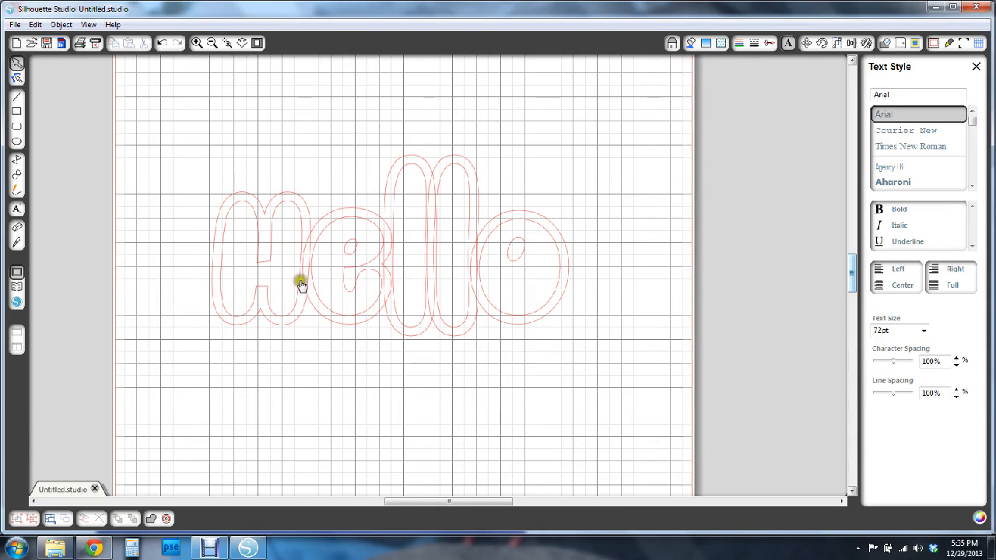
mouse_move(255, 227)
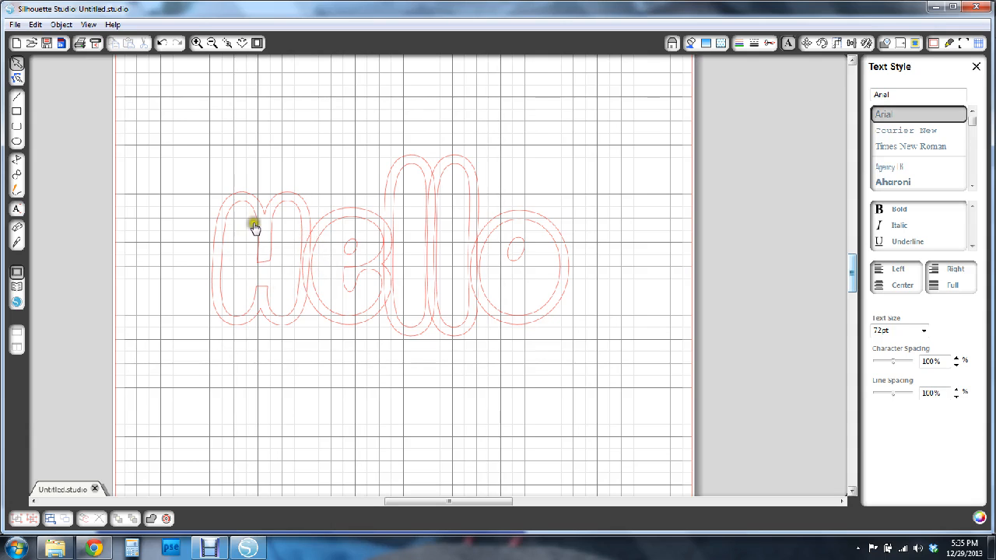
mouse_move(357, 263)
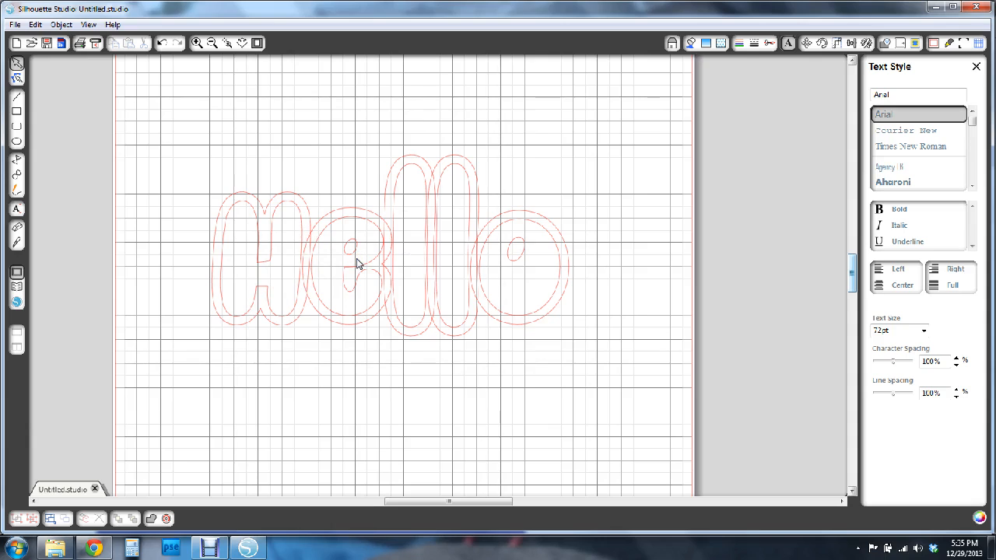
mouse_move(289, 185)
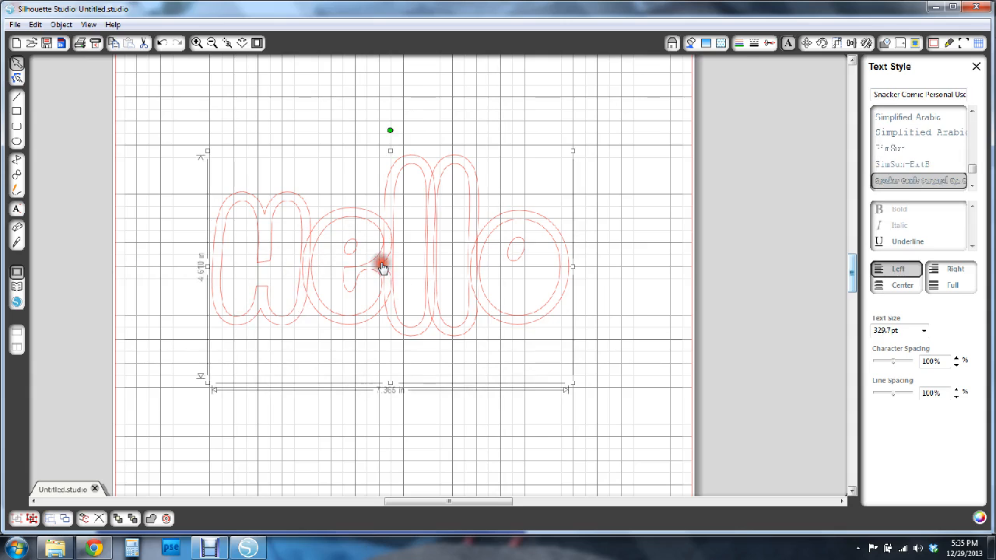
Step: Weld the overlapping 'Hello' letters into one continuous cut outline via the shortcut menu, then deselect it
right_click(376, 264)
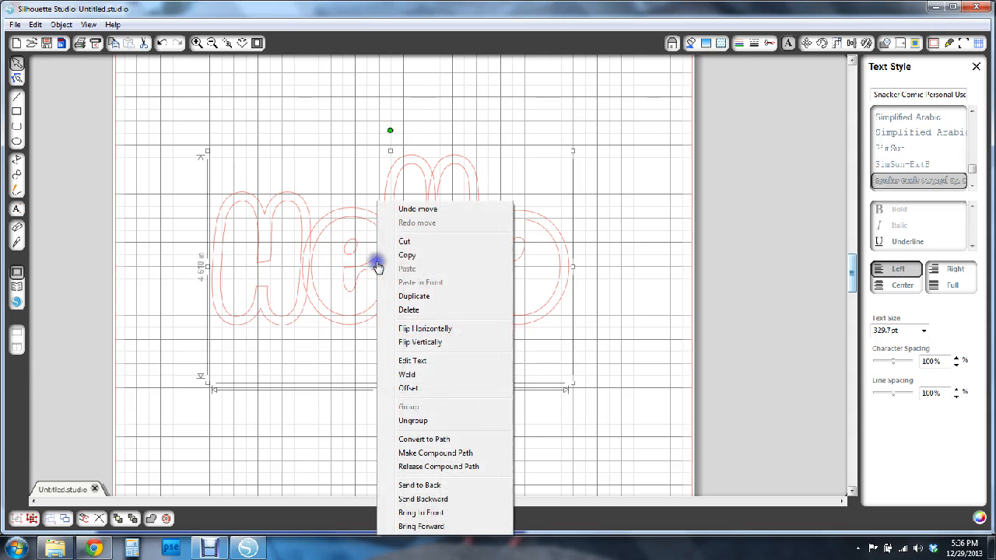
mouse_move(408, 374)
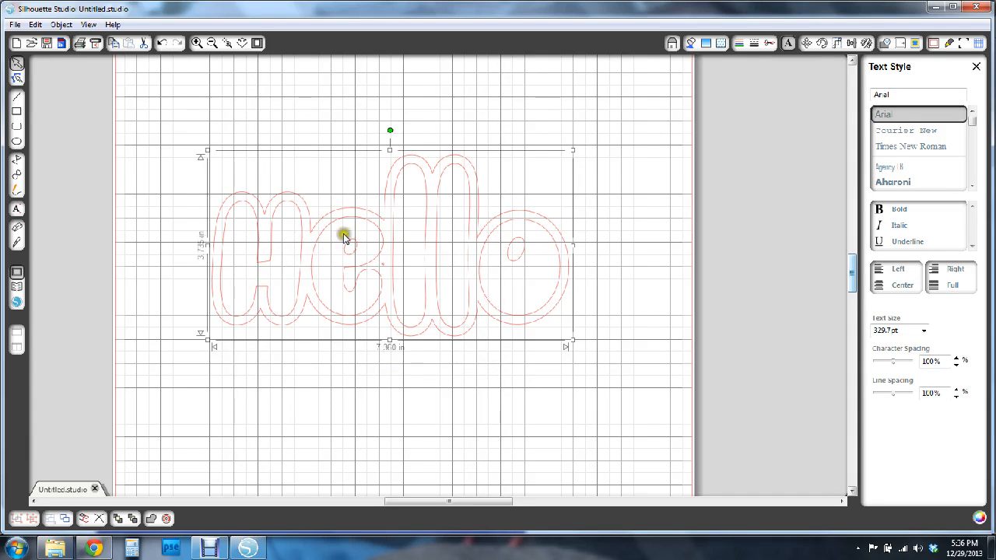
mouse_move(53, 370)
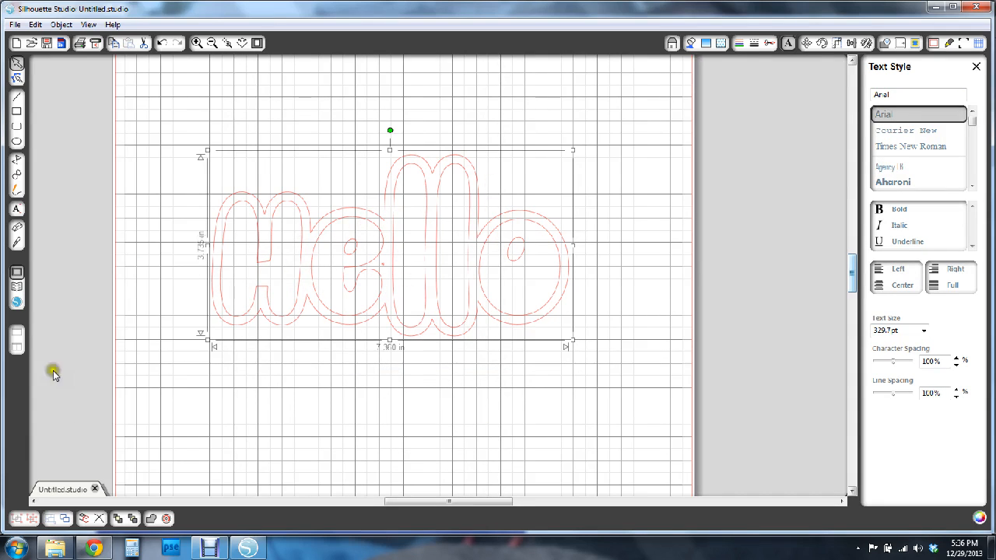
mouse_move(303, 146)
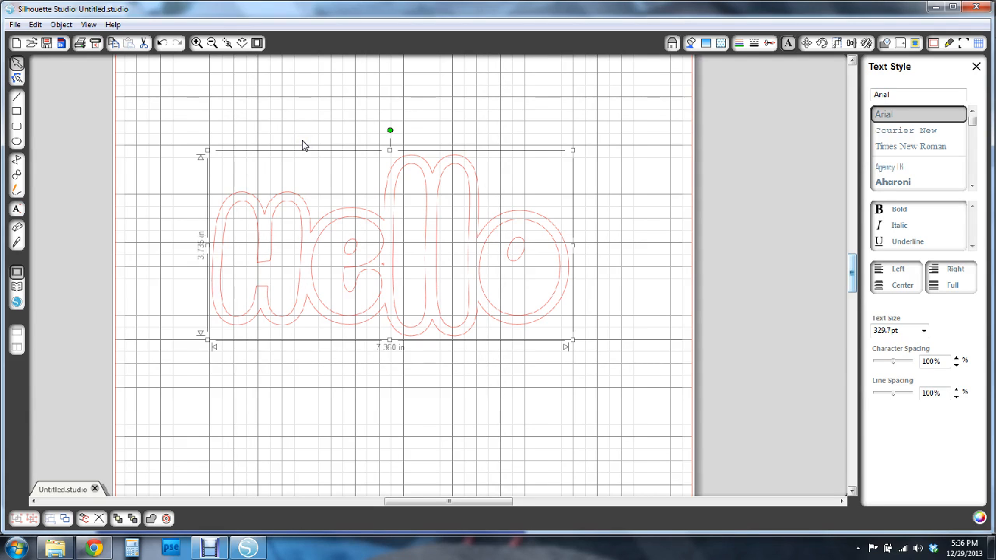
click(458, 413)
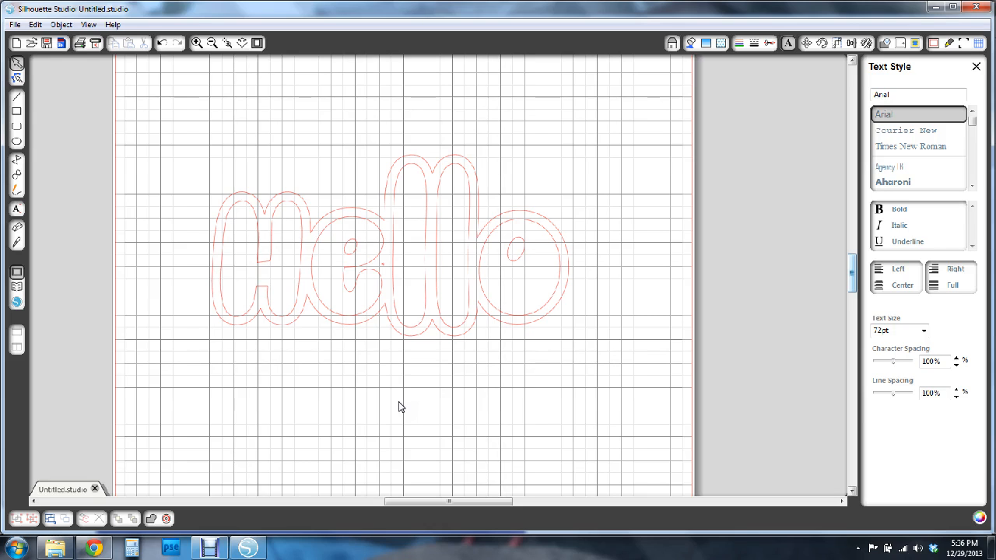
mouse_move(317, 322)
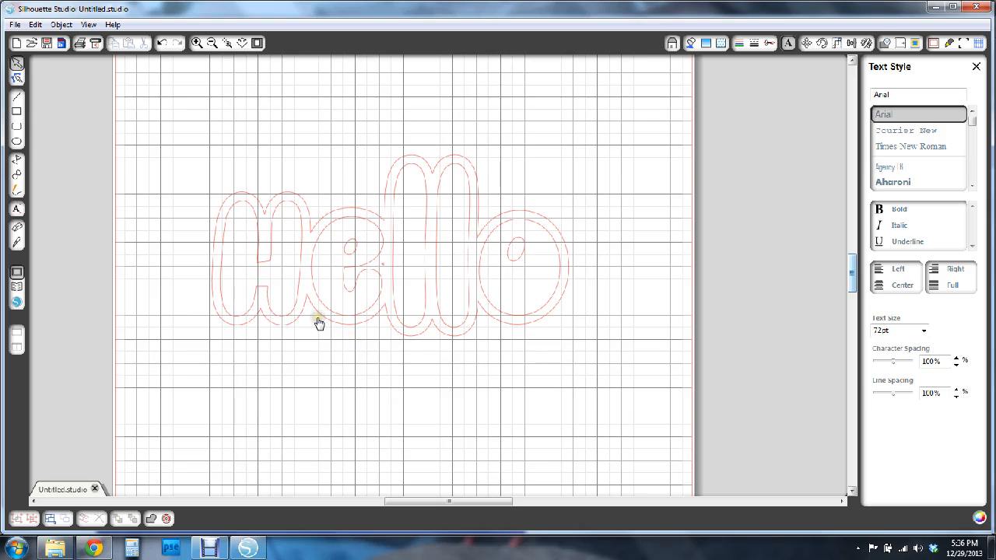